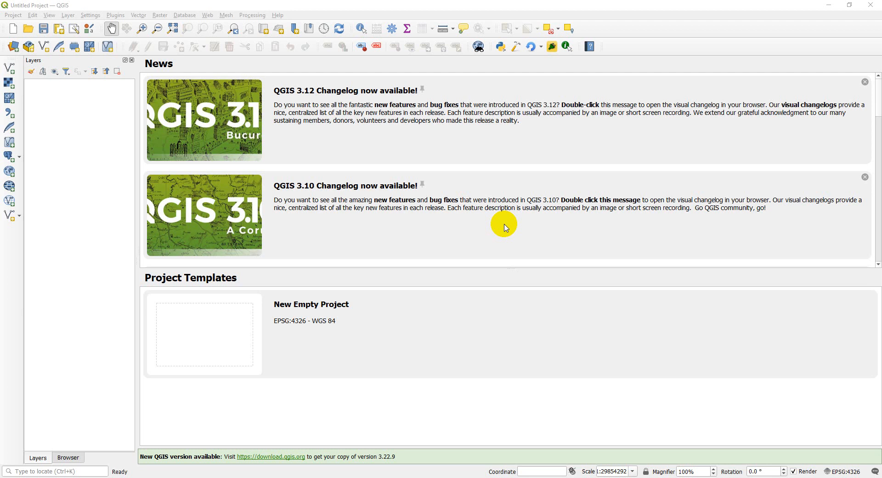
{"action": "mouse_move", "coordinate": [350, 464]}
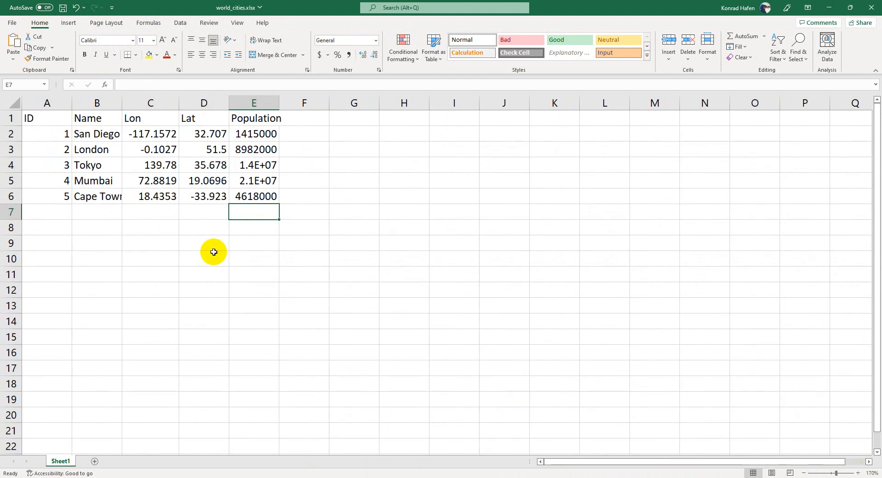
{"action": "mouse_move", "coordinate": [96, 134]}
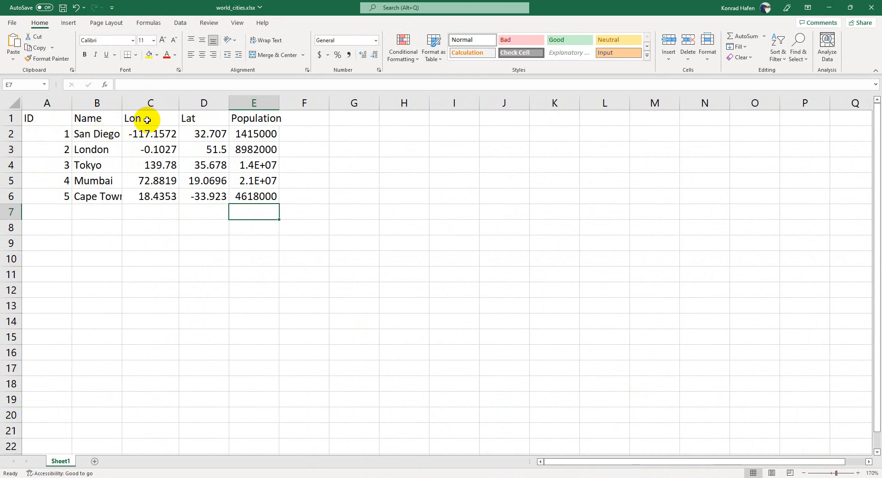
{"action": "mouse_move", "coordinate": [121, 168]}
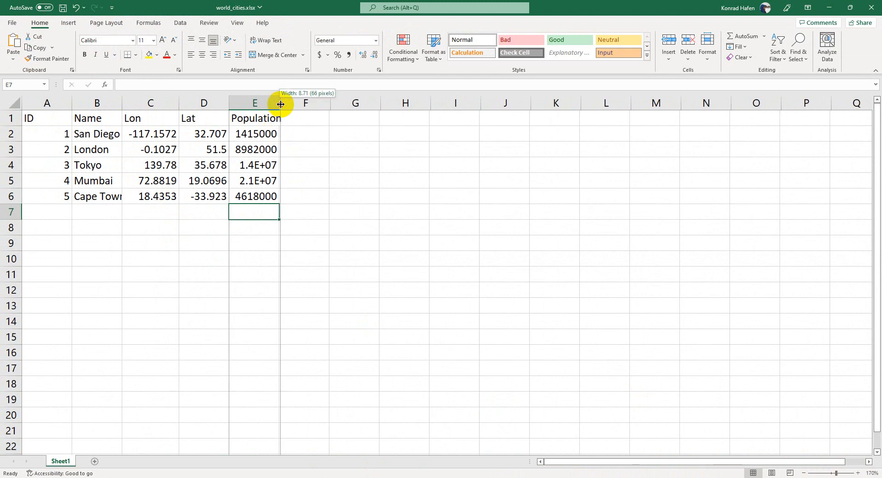
Step: Widen column E so the Population figures display in full instead of scientific notation
{"action": "left_click_drag", "start_coordinate": [280, 102], "coordinate": [290, 103]}
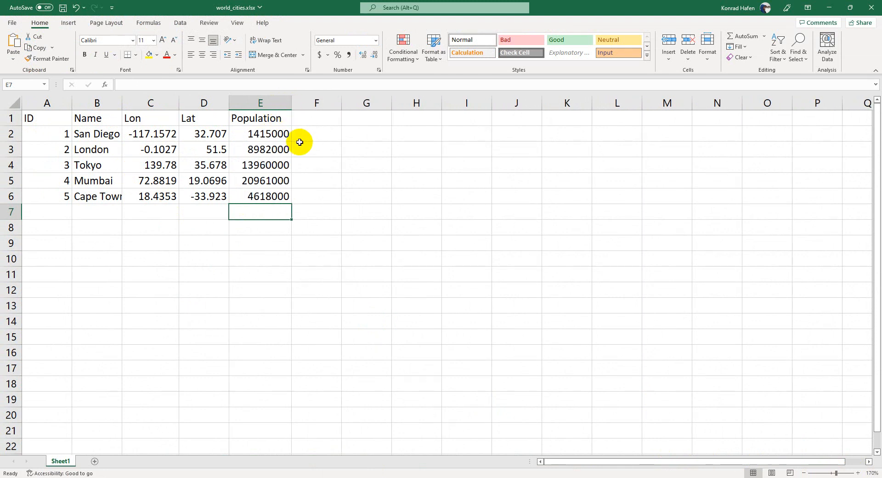
{"action": "mouse_move", "coordinate": [162, 144]}
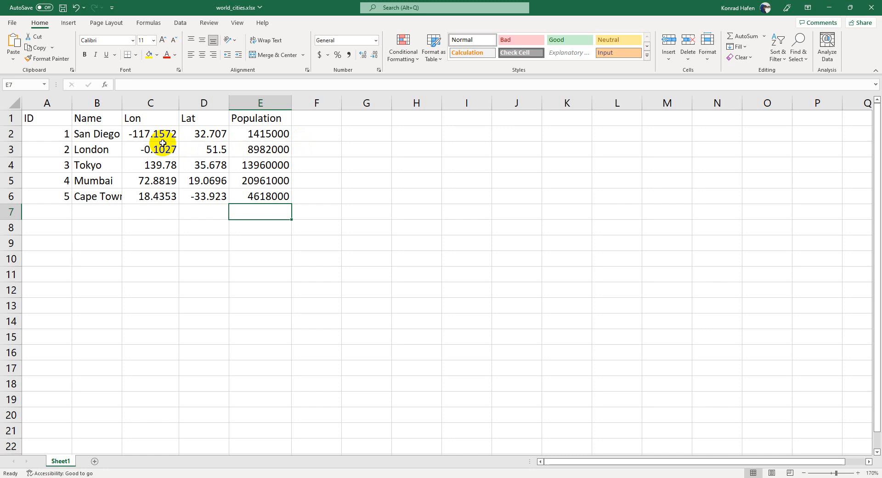
{"action": "mouse_move", "coordinate": [461, 471]}
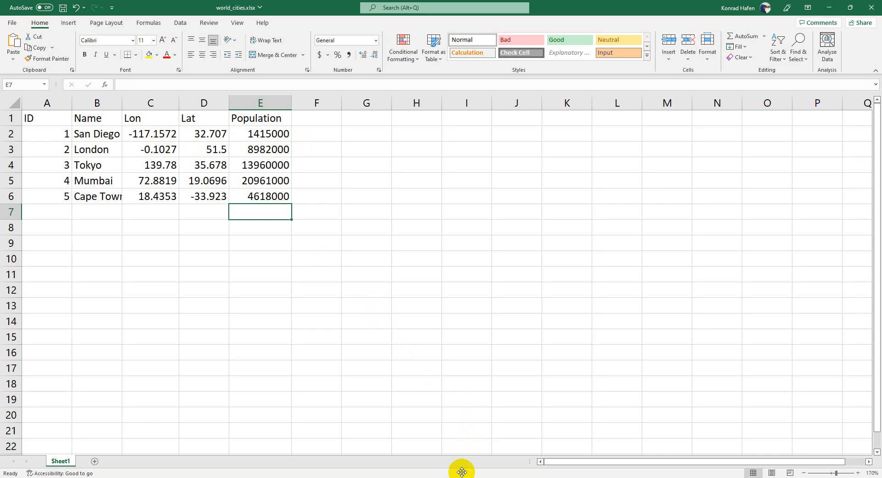
{"action": "mouse_move", "coordinate": [461, 471]}
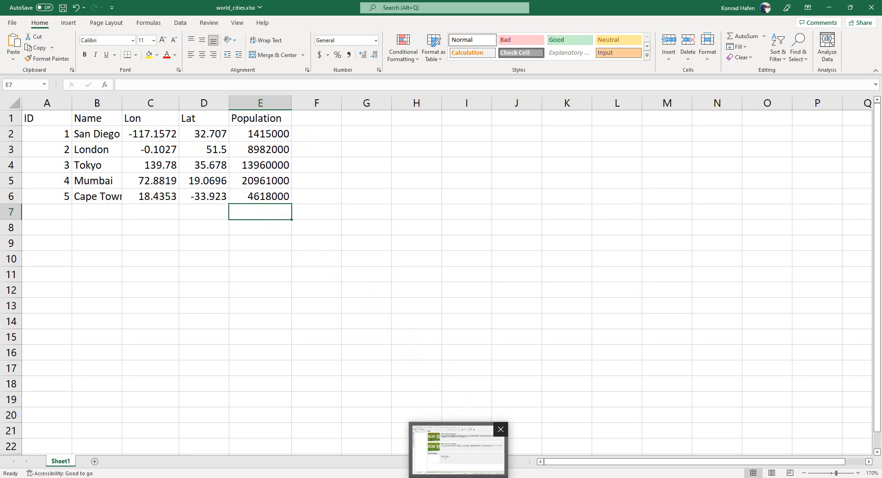
Step: Add the OpenStreetMap basemap from the Browser panel's XYZ Tiles to the QGIS project
{"action": "left_click", "coordinate": [456, 448]}
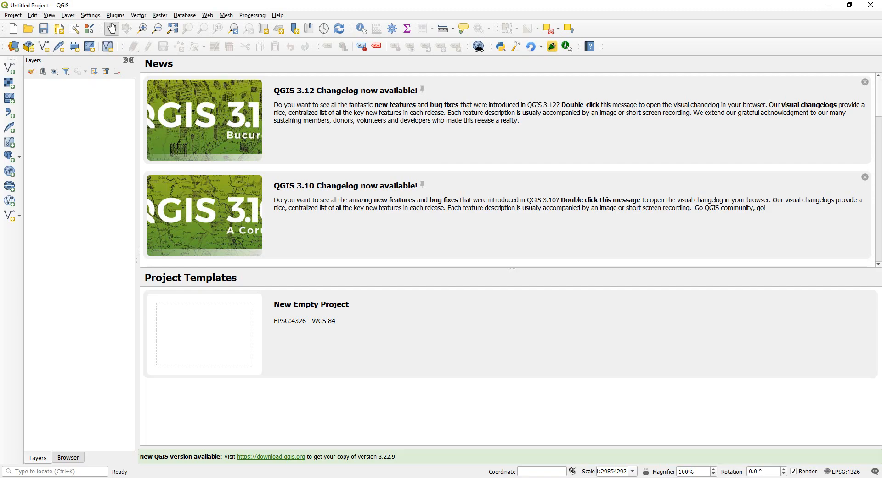
{"action": "left_click", "coordinate": [67, 457]}
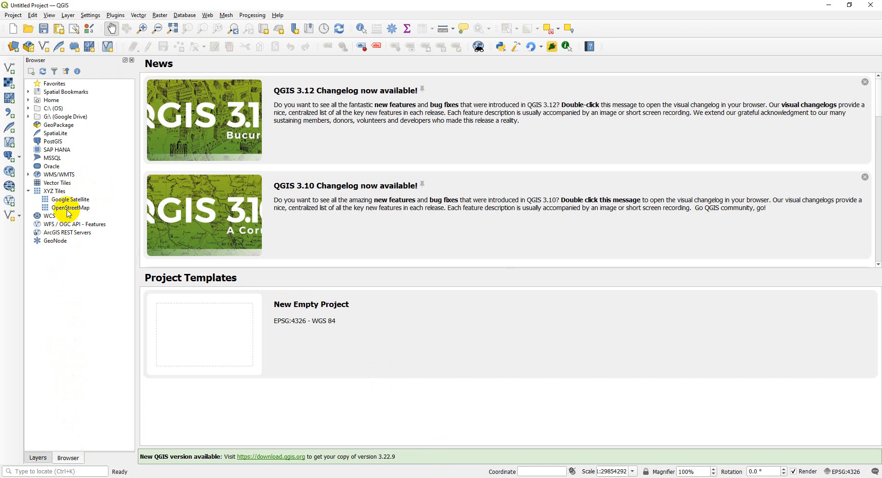
{"action": "double_click", "coordinate": [71, 206]}
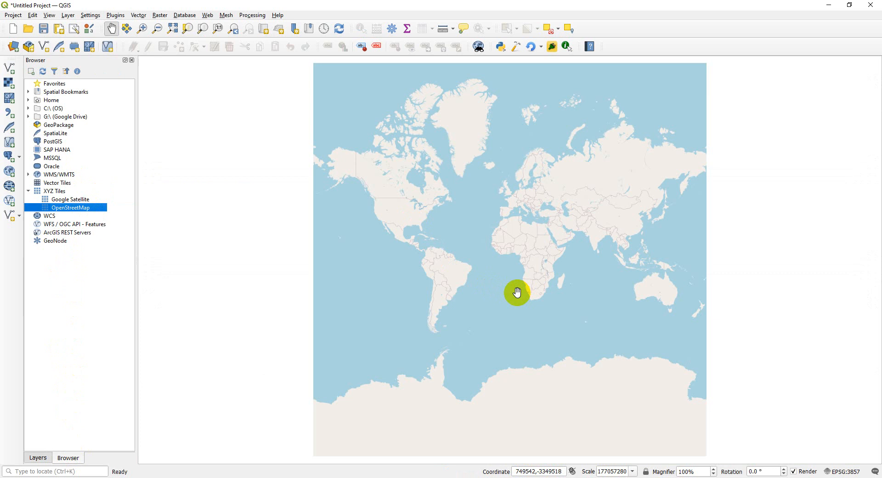
{"action": "mouse_move", "coordinate": [475, 283]}
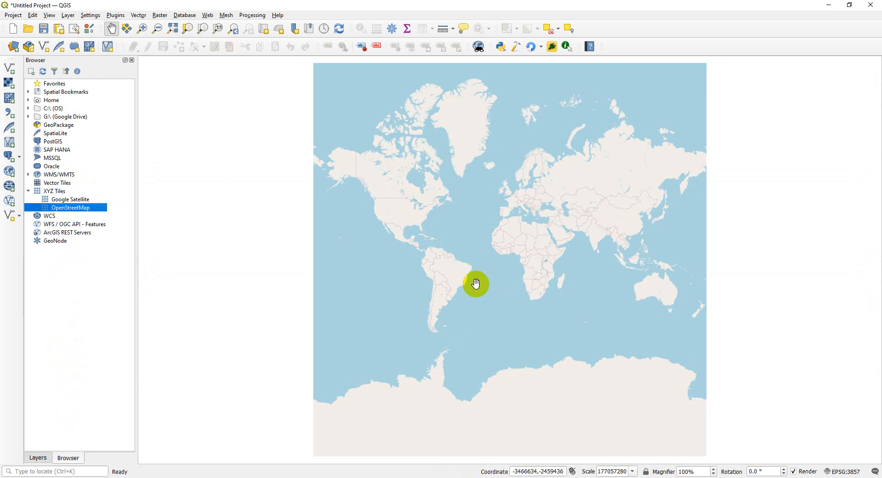
{"action": "mouse_move", "coordinate": [241, 241]}
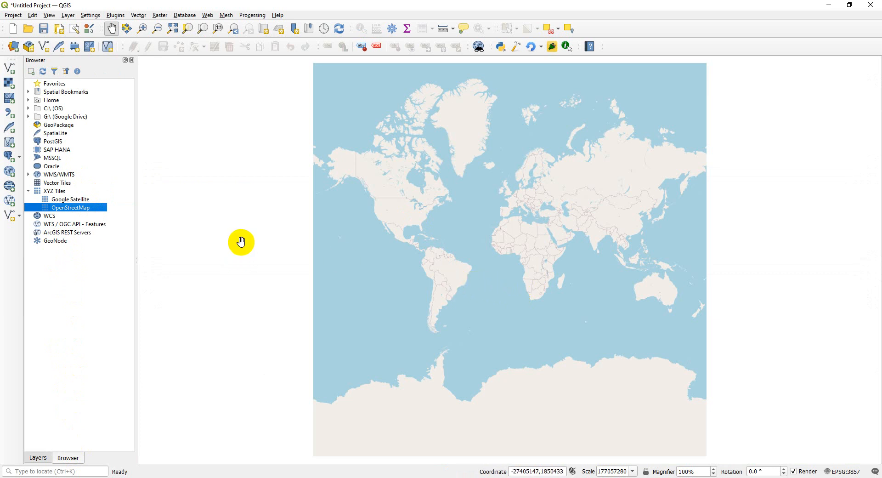
{"action": "mouse_move", "coordinate": [209, 195]}
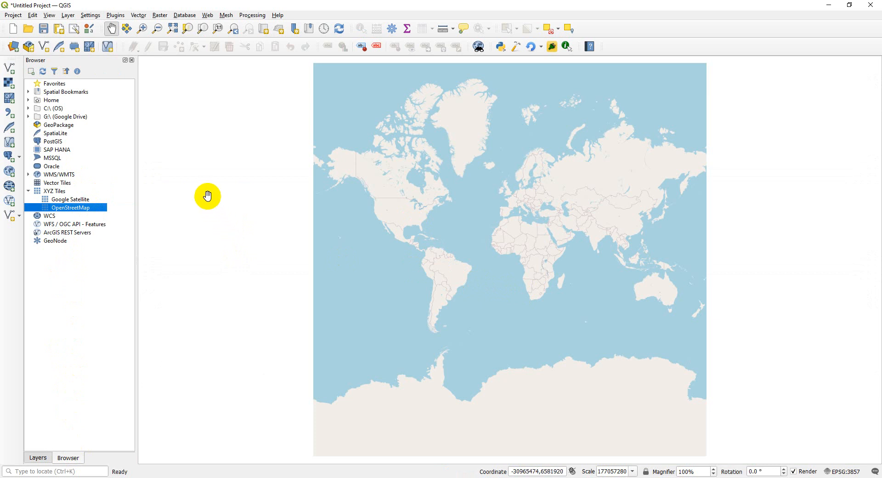
{"action": "mouse_move", "coordinate": [10, 116]}
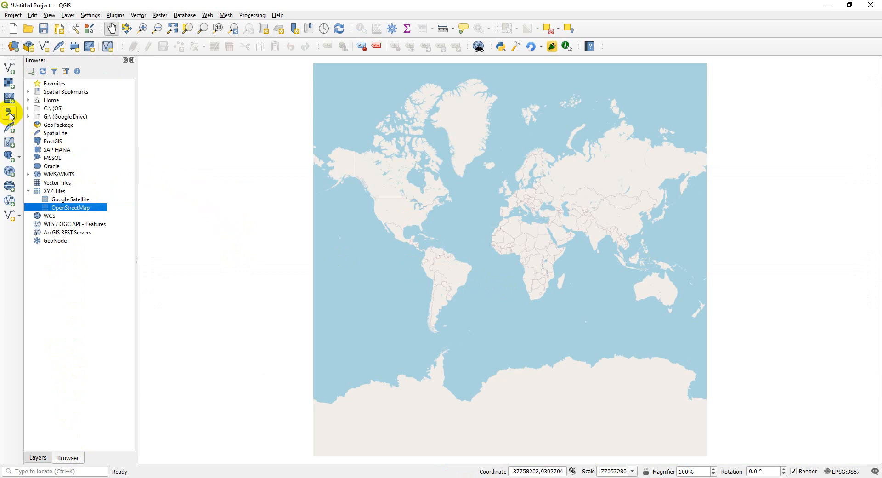
{"action": "mouse_move", "coordinate": [12, 60]}
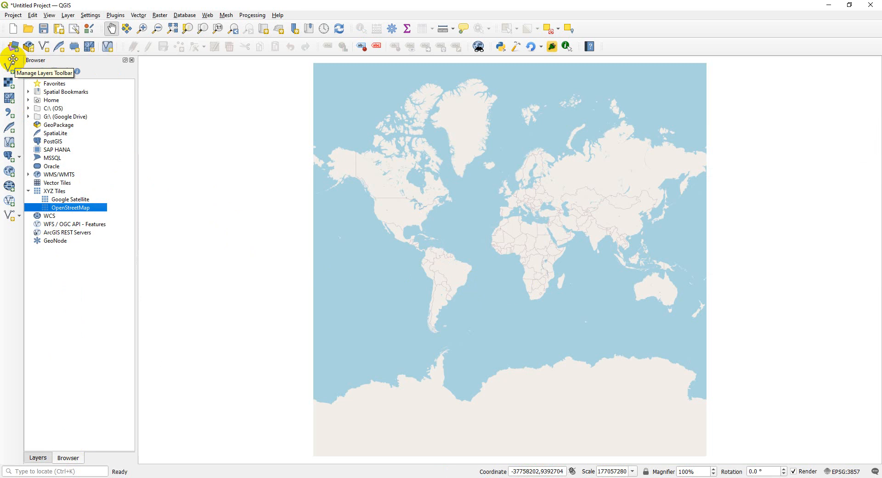
{"action": "mouse_move", "coordinate": [70, 19]}
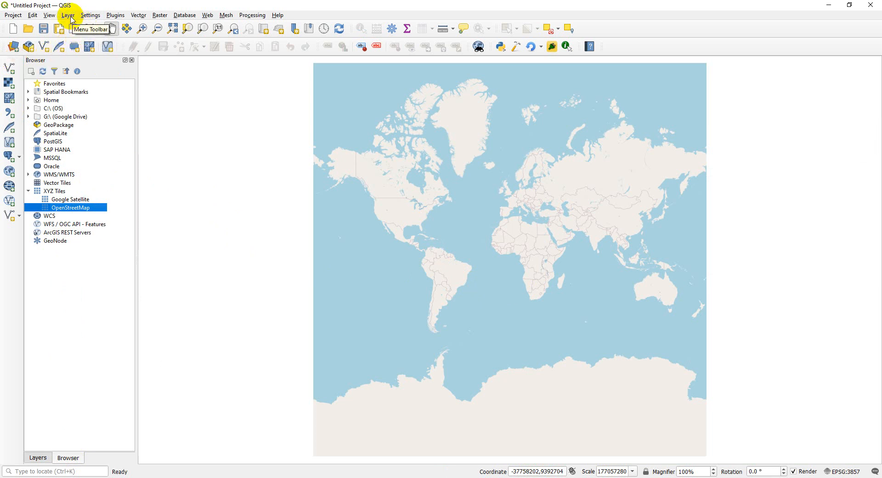
Step: Bring up the Data Source Manager's Delimited Text import page from the Layer menu
{"action": "left_click", "coordinate": [67, 15]}
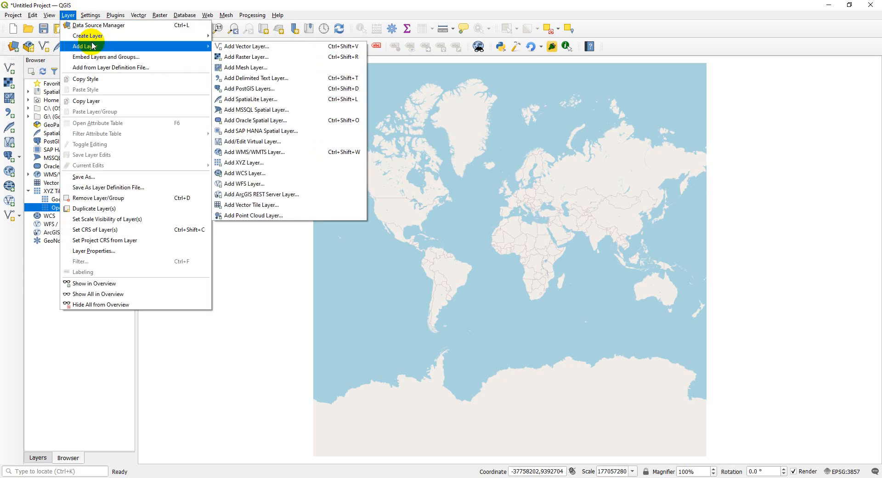
{"action": "mouse_move", "coordinate": [256, 78]}
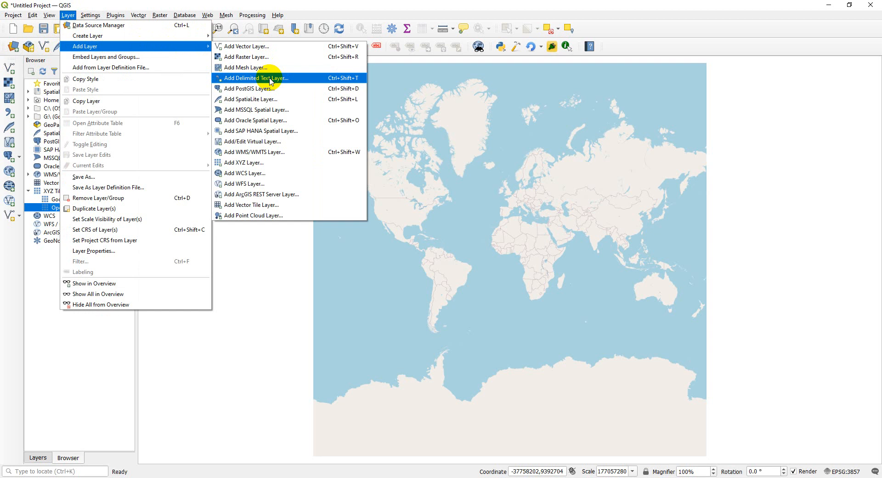
{"action": "mouse_move", "coordinate": [98, 24]}
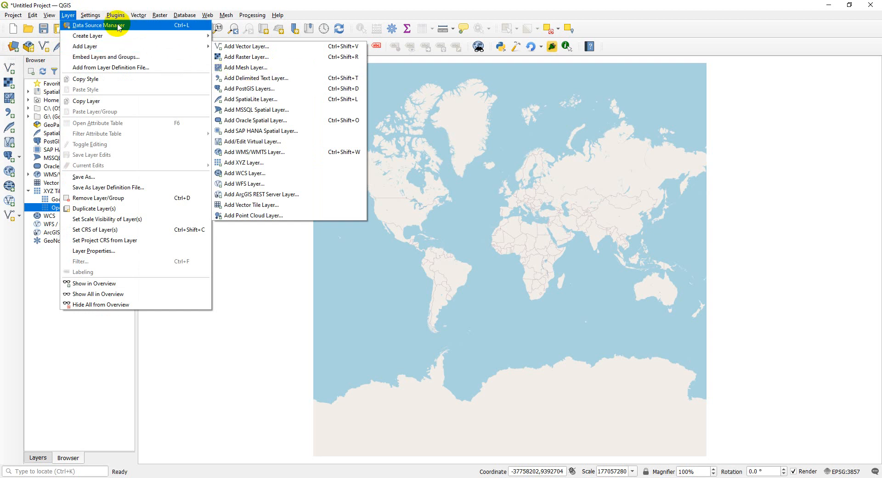
{"action": "left_click", "coordinate": [257, 78]}
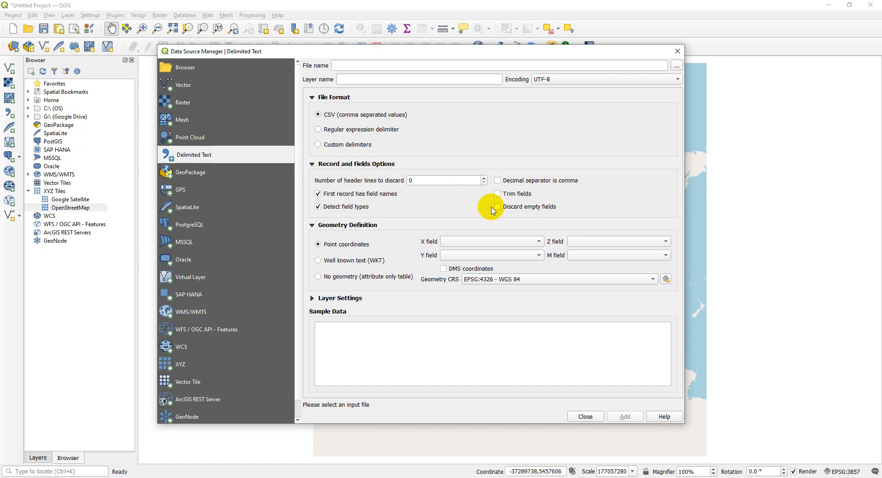
Step: Browse for the import file in the temp folder and close the Excel workbook without saving
{"action": "left_click", "coordinate": [677, 65]}
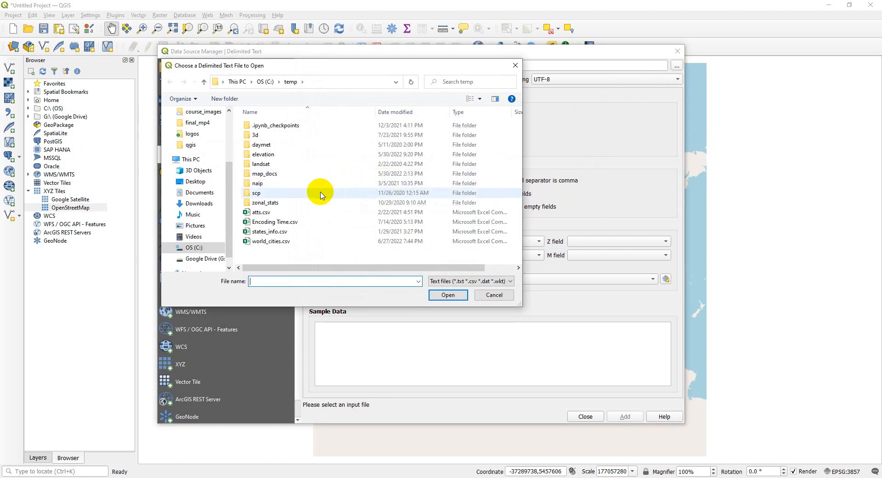
{"action": "mouse_move", "coordinate": [321, 196]}
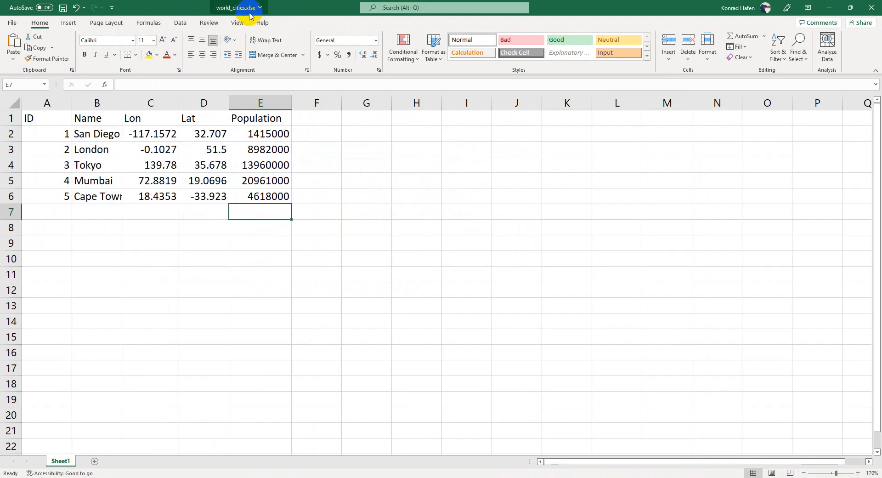
{"action": "mouse_move", "coordinate": [420, 37]}
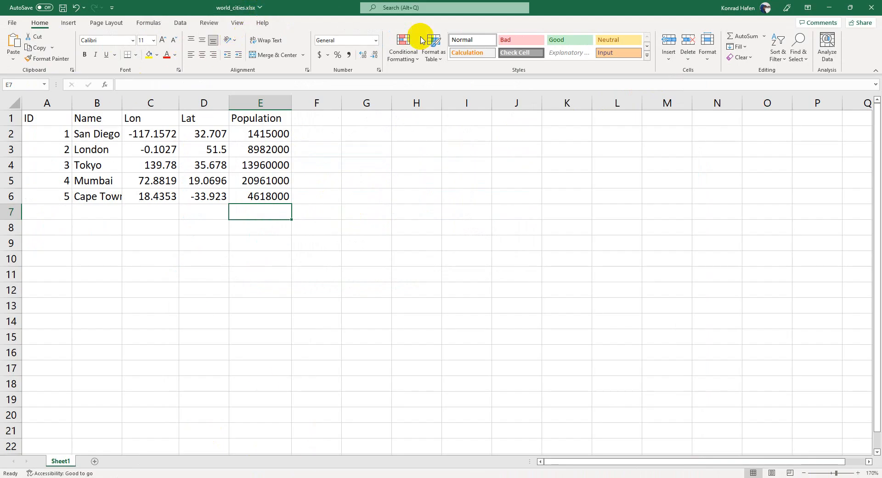
{"action": "mouse_move", "coordinate": [799, 42]}
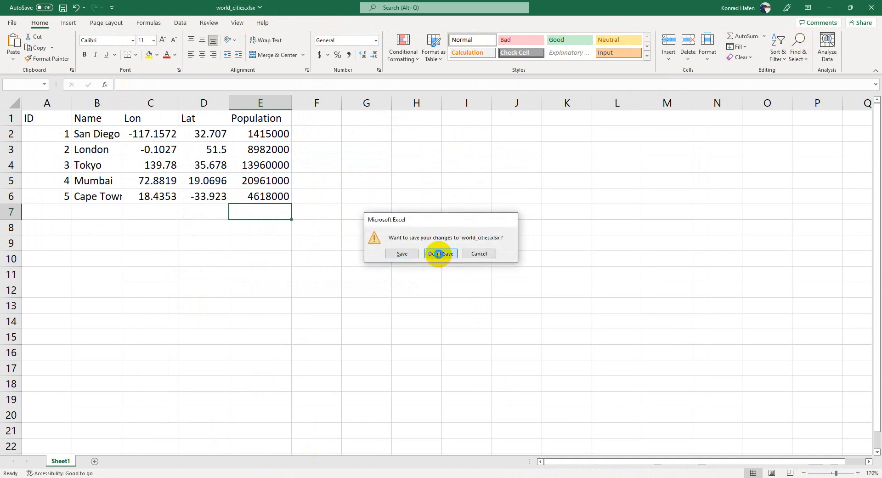
{"action": "left_click", "coordinate": [440, 253]}
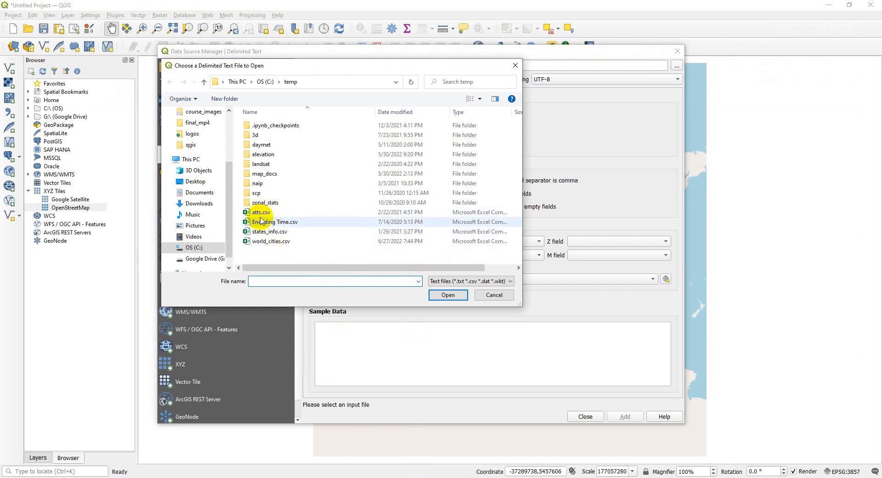
{"action": "mouse_move", "coordinate": [284, 221]}
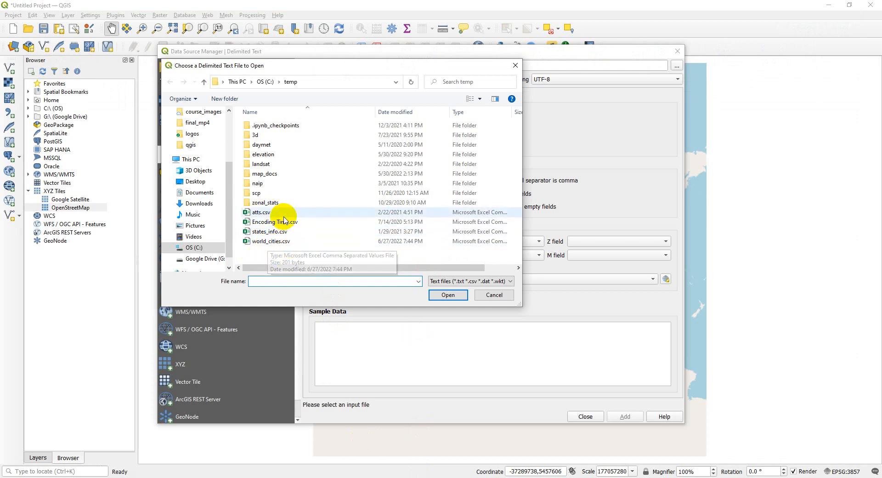
{"action": "mouse_move", "coordinate": [279, 231]}
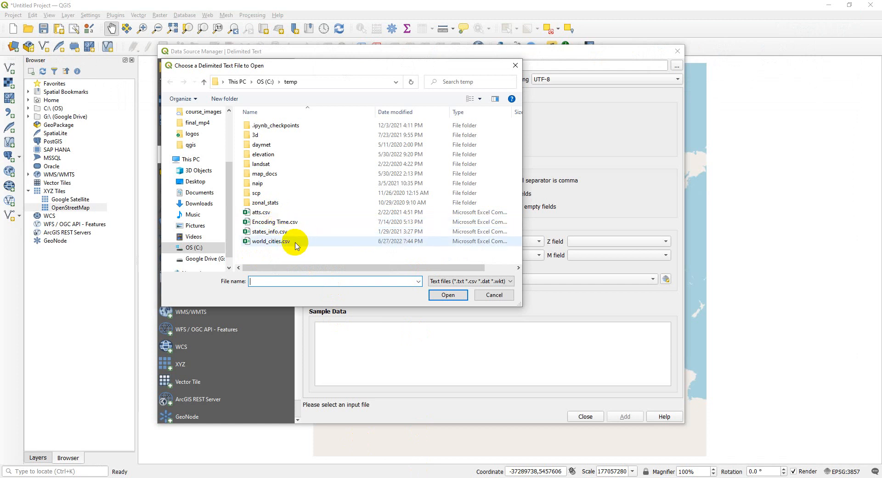
{"action": "mouse_move", "coordinate": [294, 240]}
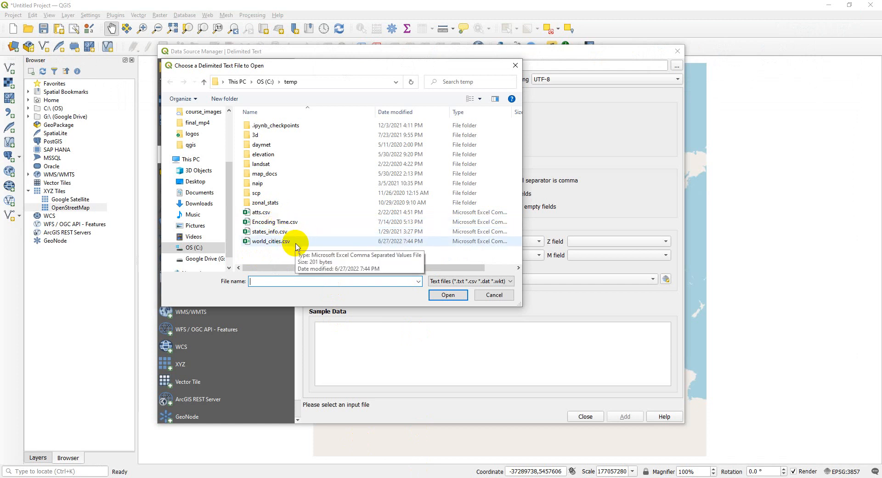
{"action": "mouse_move", "coordinate": [287, 262]}
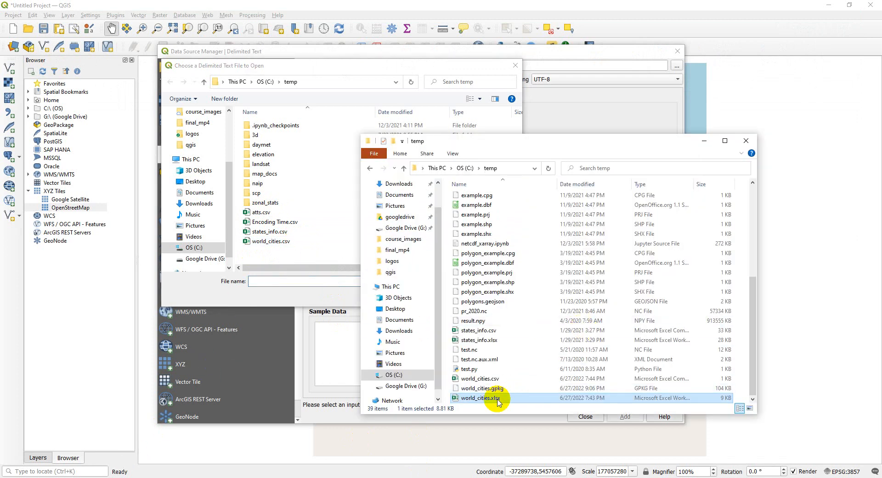
Step: Reopen world_cities.xlsx and set it to save as CSV (Comma delimited) in C:\temp
{"action": "double_click", "coordinate": [482, 398]}
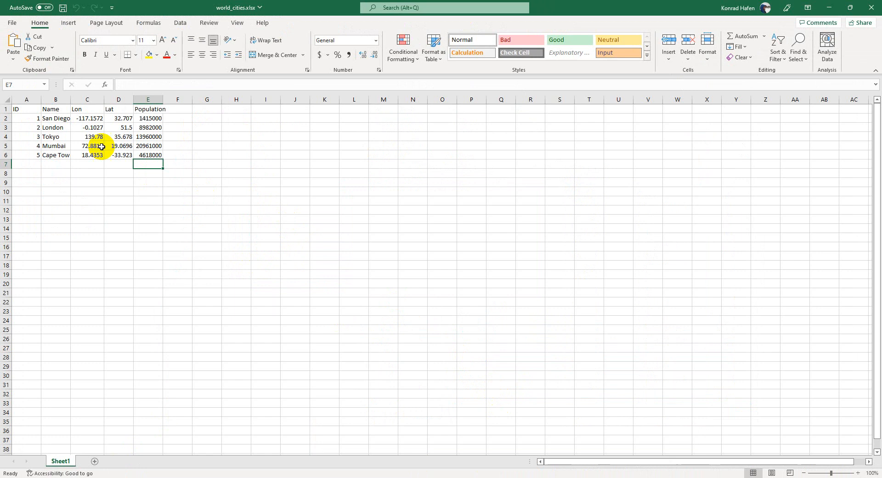
{"action": "left_click", "coordinate": [11, 22]}
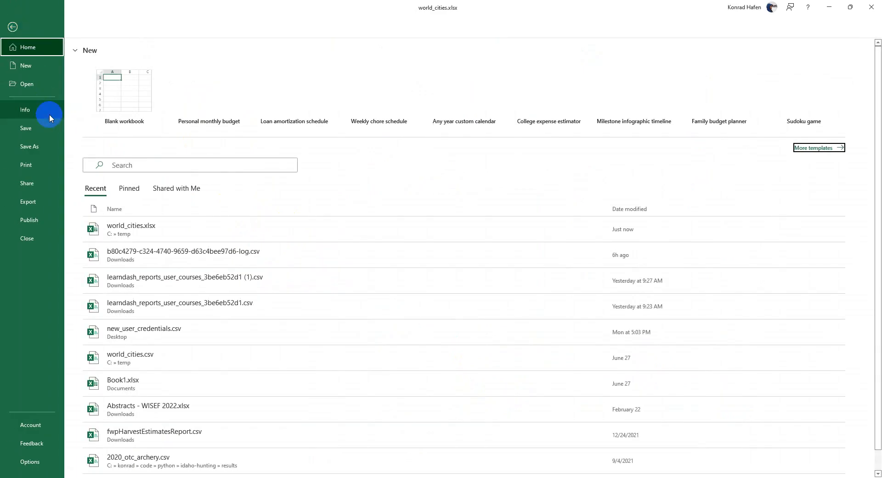
{"action": "left_click", "coordinate": [29, 146]}
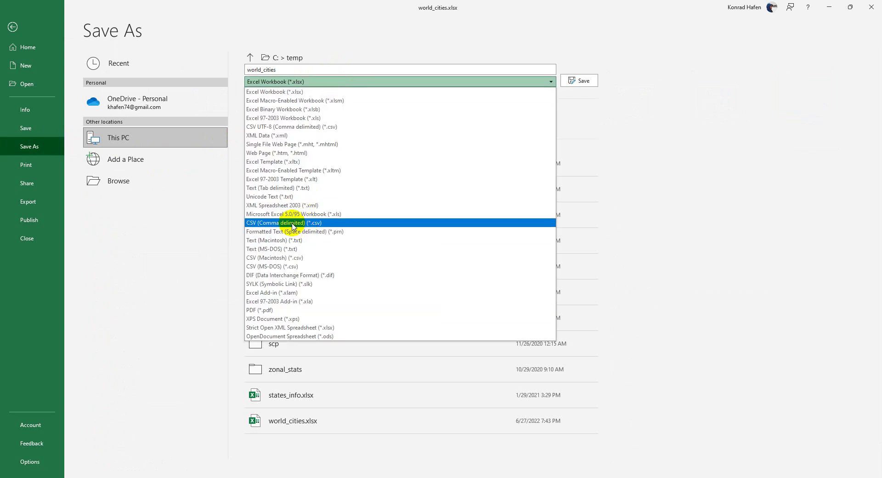
{"action": "left_click", "coordinate": [283, 223]}
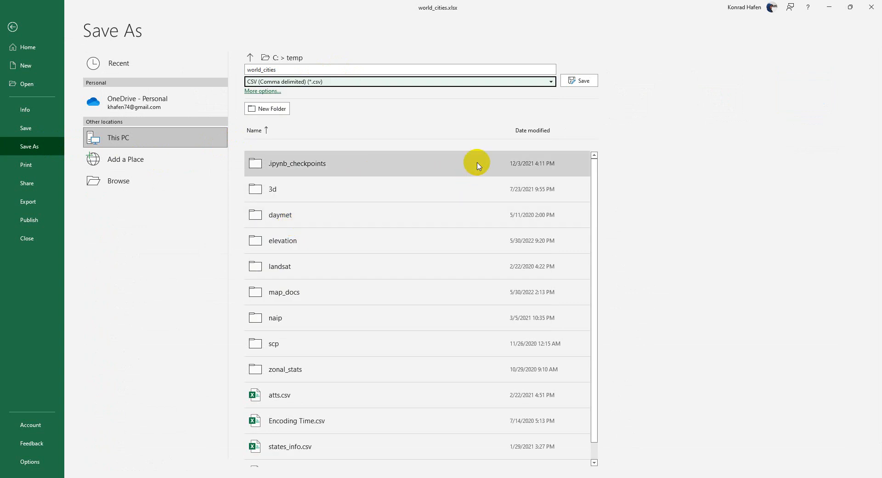
{"action": "mouse_move", "coordinate": [367, 137]}
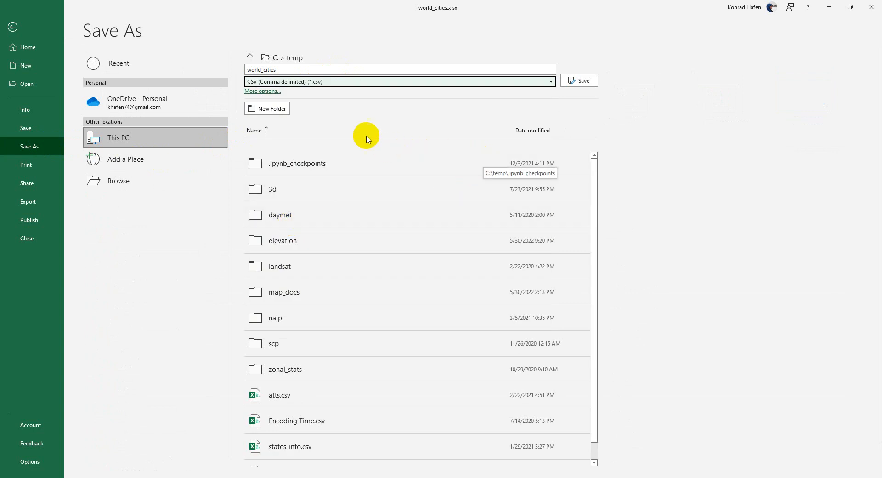
{"action": "mouse_move", "coordinate": [360, 117]}
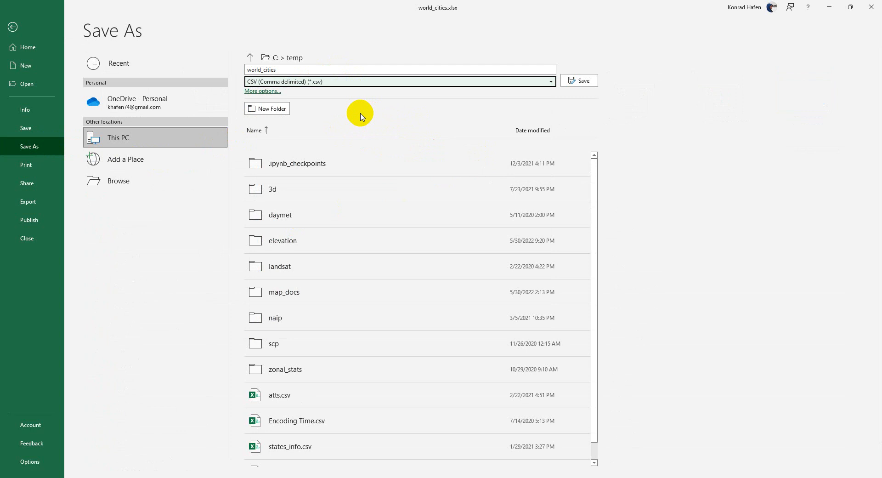
{"action": "mouse_move", "coordinate": [303, 63]}
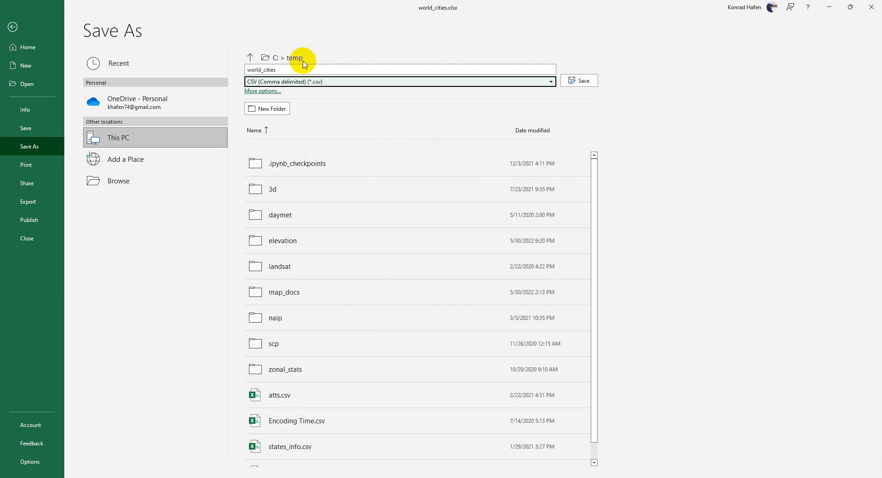
{"action": "mouse_move", "coordinate": [182, 170]}
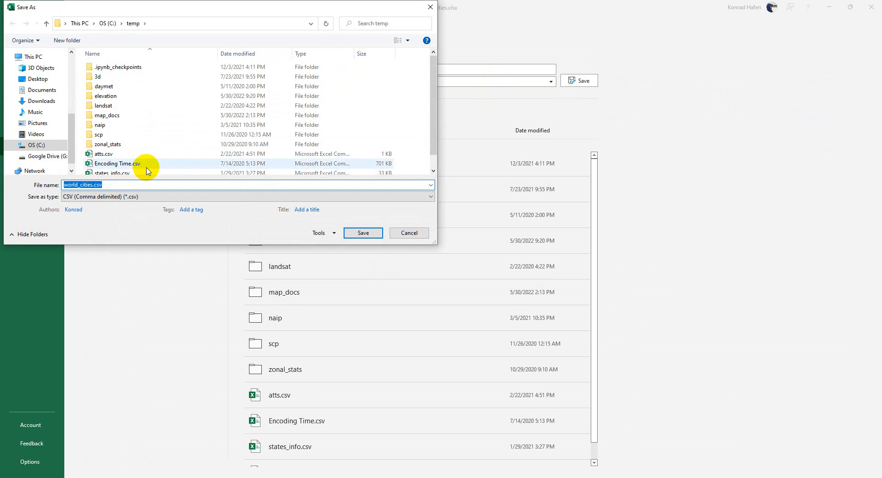
{"action": "left_click", "coordinate": [362, 233]}
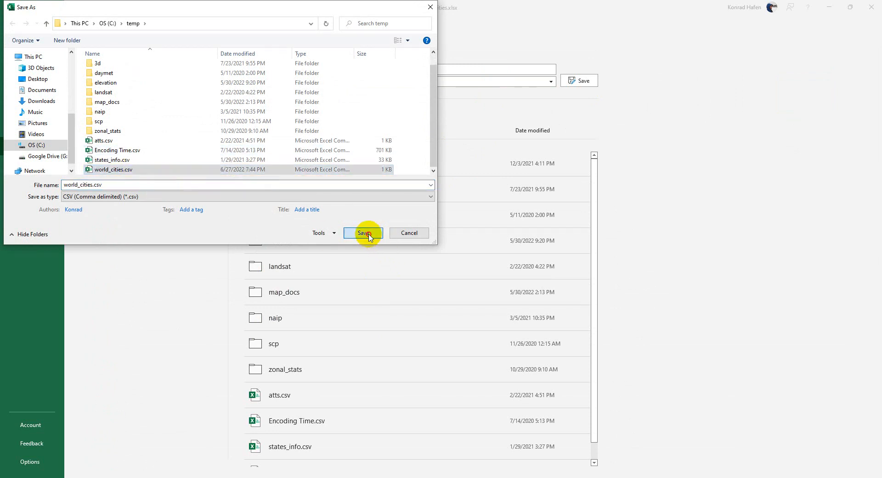
Step: Save world_cities.csv, close Excel and cancel the leftover QGIS file chooser
{"action": "left_click", "coordinate": [362, 233]}
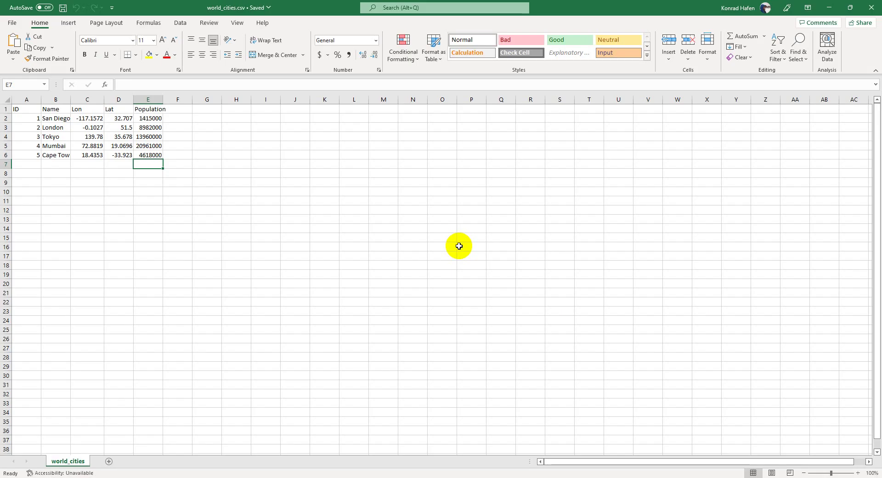
{"action": "mouse_move", "coordinate": [244, 7]}
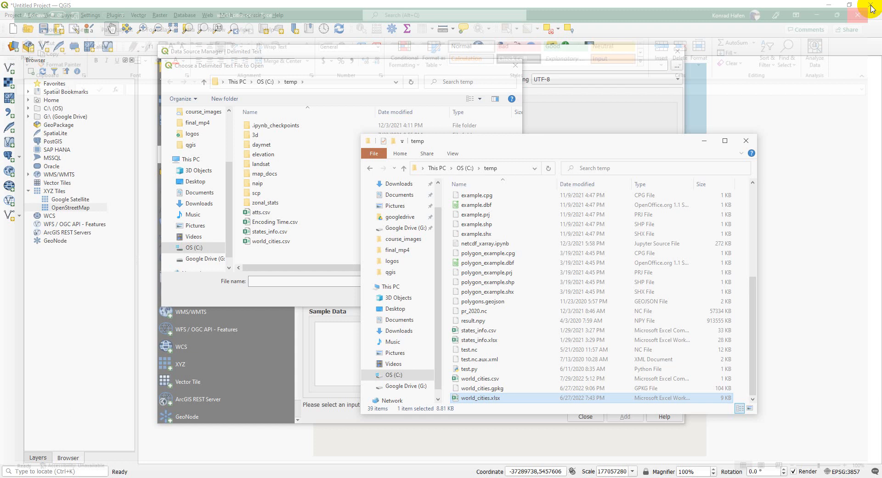
{"action": "left_click", "coordinate": [745, 141]}
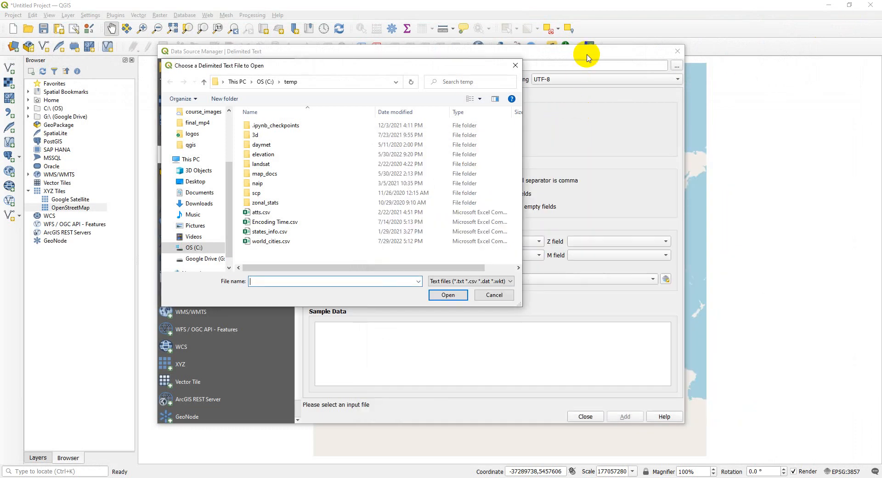
{"action": "left_click", "coordinate": [492, 294]}
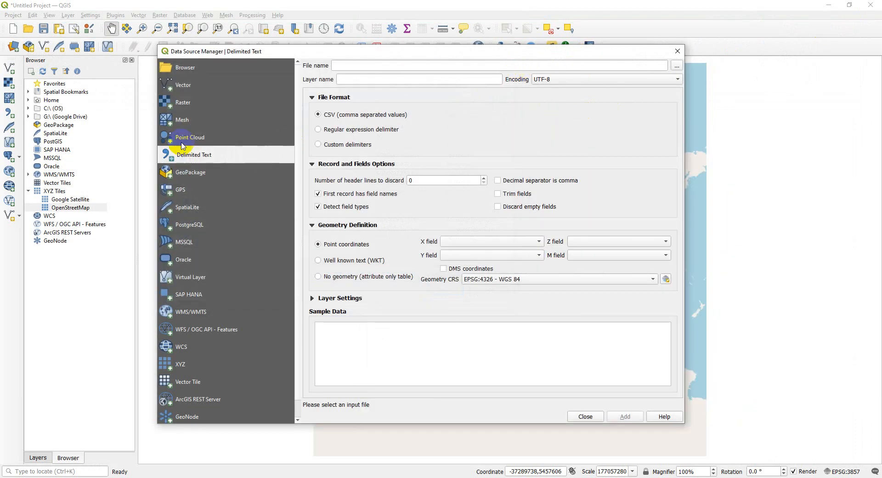
{"action": "mouse_move", "coordinate": [413, 131]}
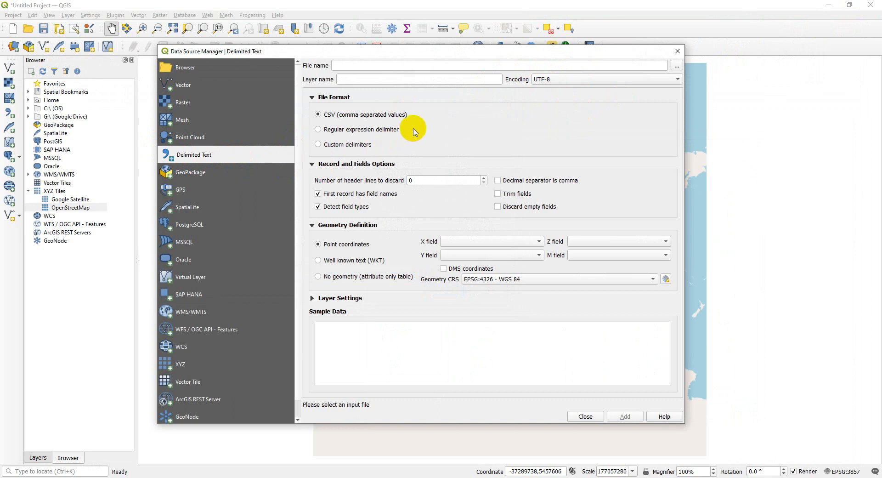
{"action": "mouse_move", "coordinate": [185, 162]}
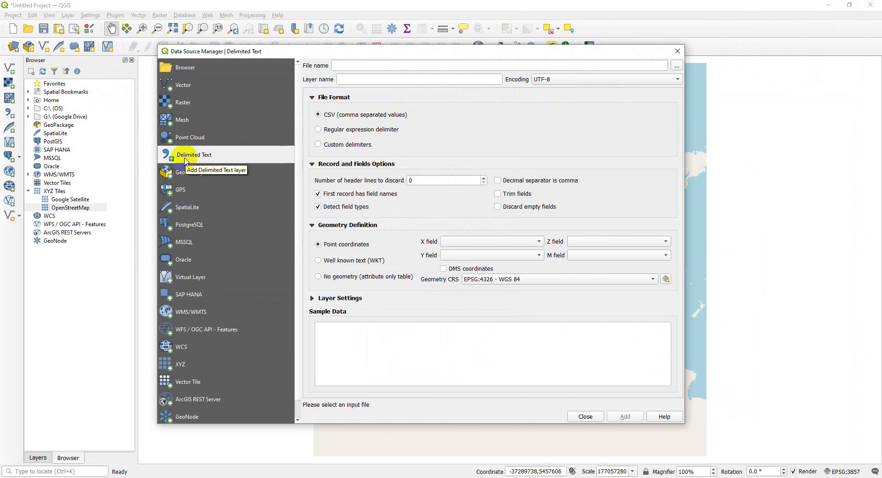
{"action": "mouse_move", "coordinate": [677, 66]}
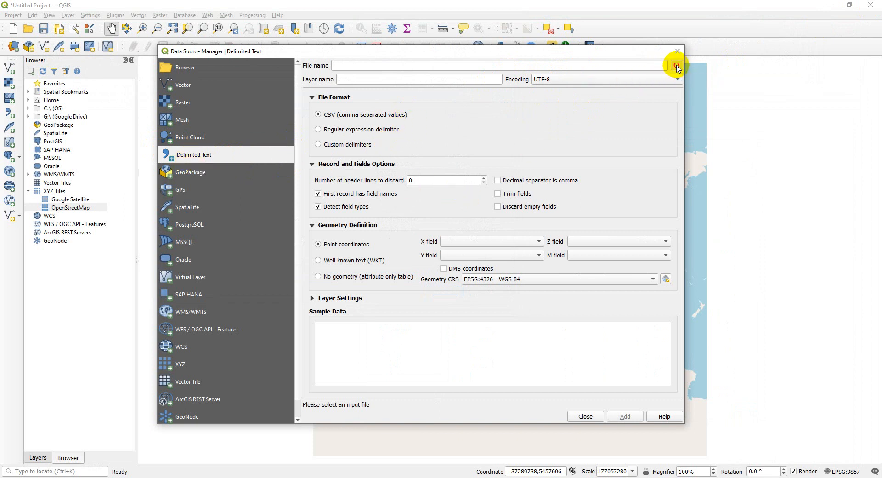
Step: Choose C:\temp\world_cities.csv as the delimited text file, previewing the five cities
{"action": "left_click", "coordinate": [676, 65]}
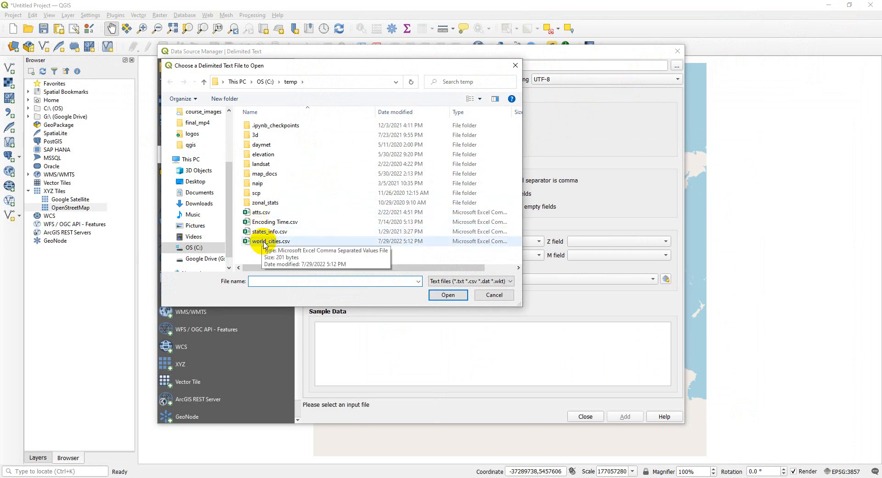
{"action": "mouse_move", "coordinate": [392, 243]}
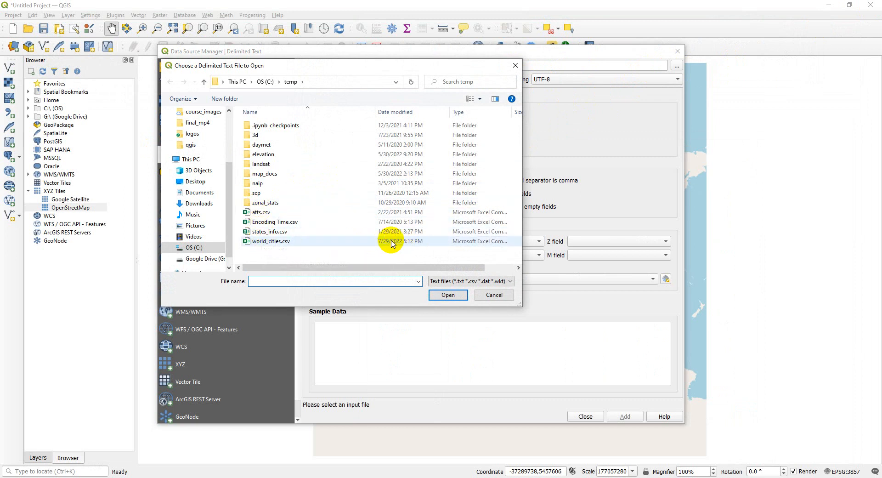
{"action": "left_click", "coordinate": [270, 241]}
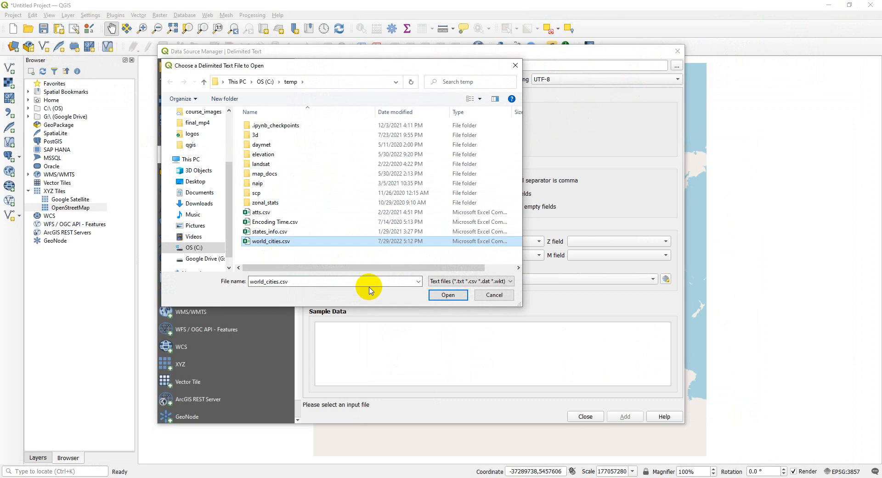
{"action": "left_click", "coordinate": [447, 295]}
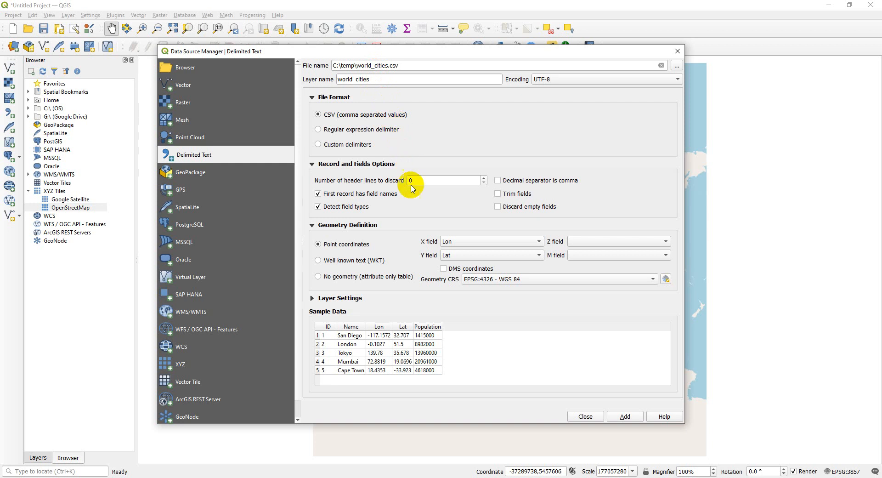
{"action": "mouse_move", "coordinate": [318, 276]}
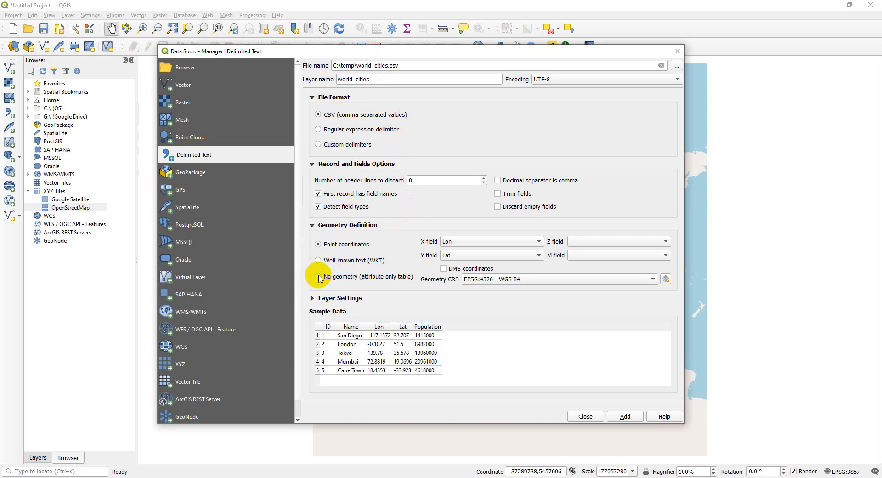
Step: Set the geometry definition to no geometry, making it an attribute-only table
{"action": "left_click", "coordinate": [319, 275]}
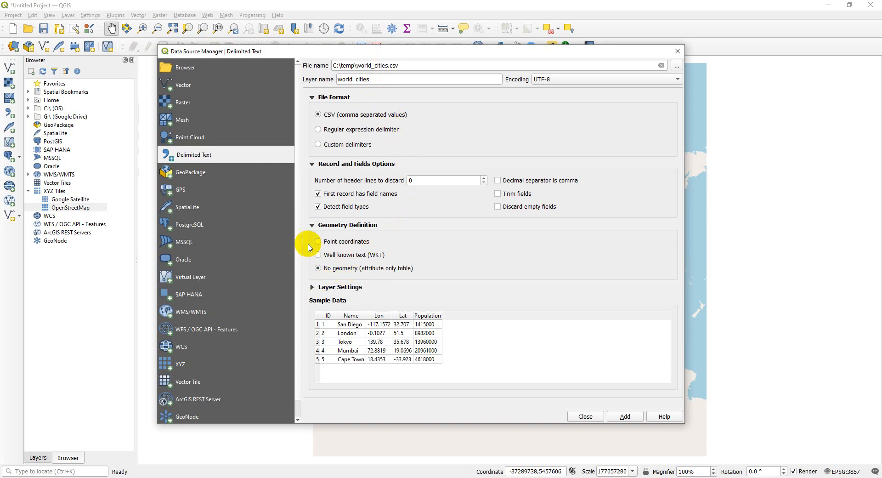
{"action": "mouse_move", "coordinate": [332, 268]}
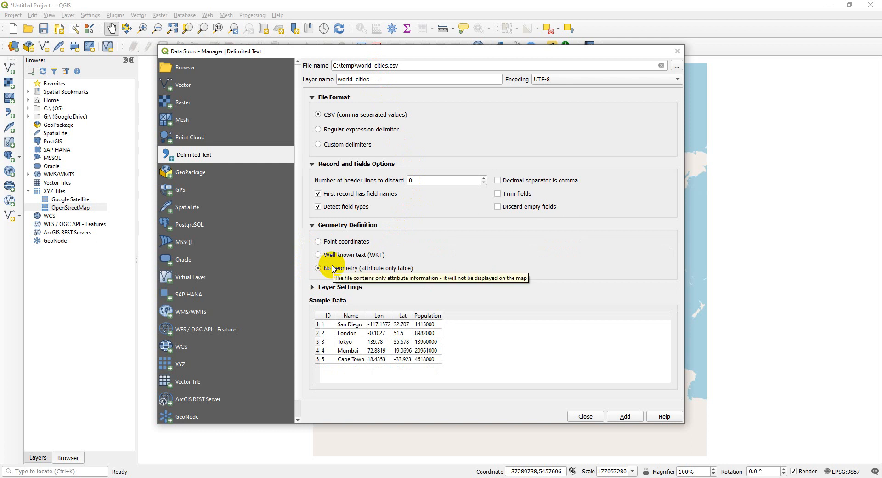
{"action": "mouse_move", "coordinate": [396, 286]}
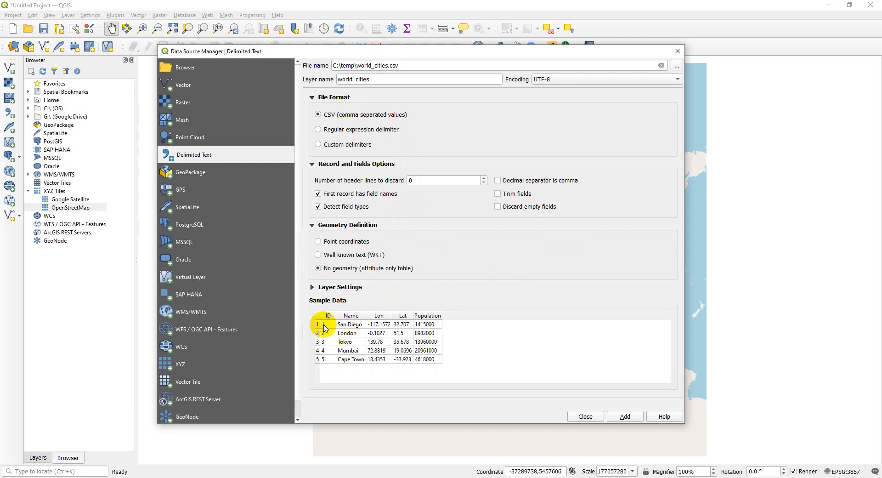
{"action": "mouse_move", "coordinate": [359, 326]}
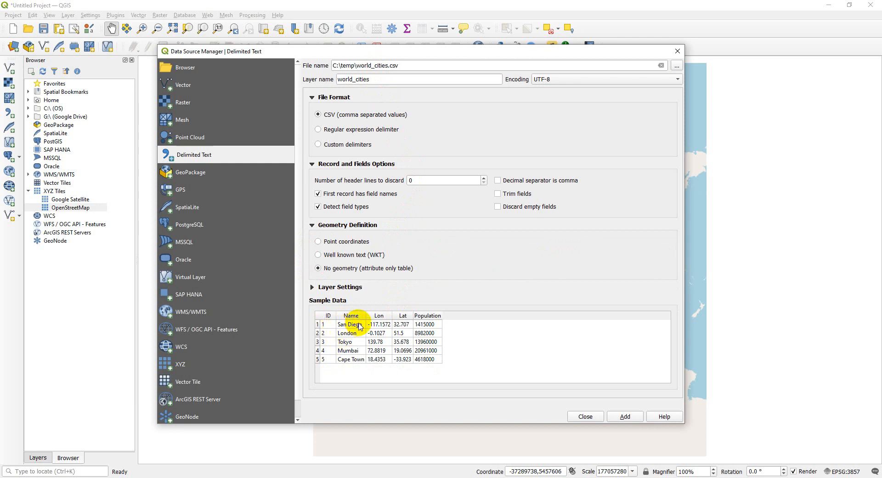
{"action": "mouse_move", "coordinate": [318, 130]}
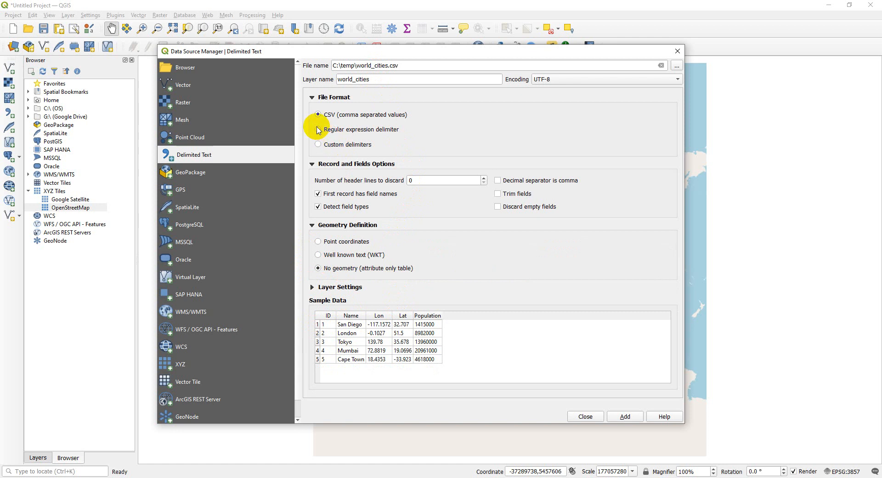
{"action": "mouse_move", "coordinate": [319, 145]}
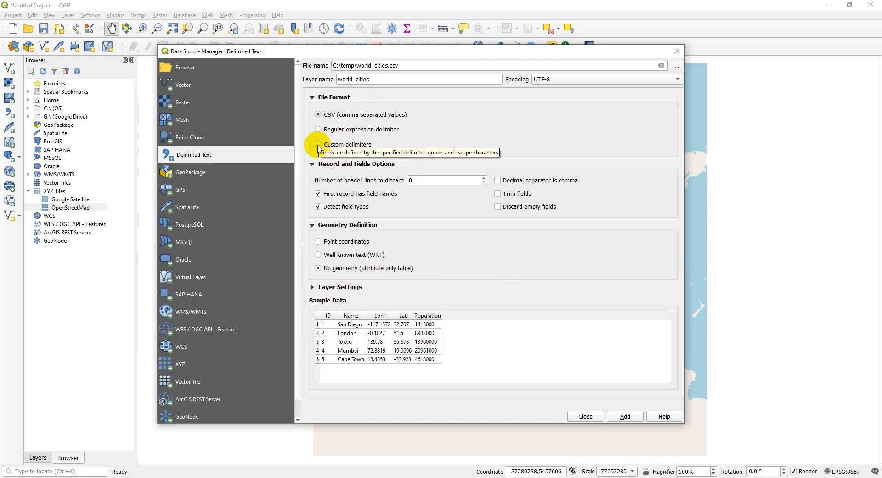
{"action": "mouse_move", "coordinate": [453, 331]}
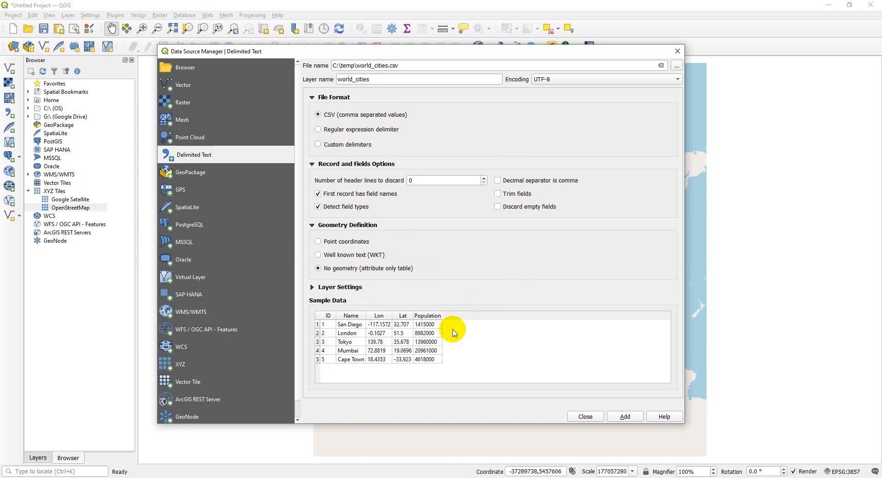
{"action": "mouse_move", "coordinate": [444, 352]}
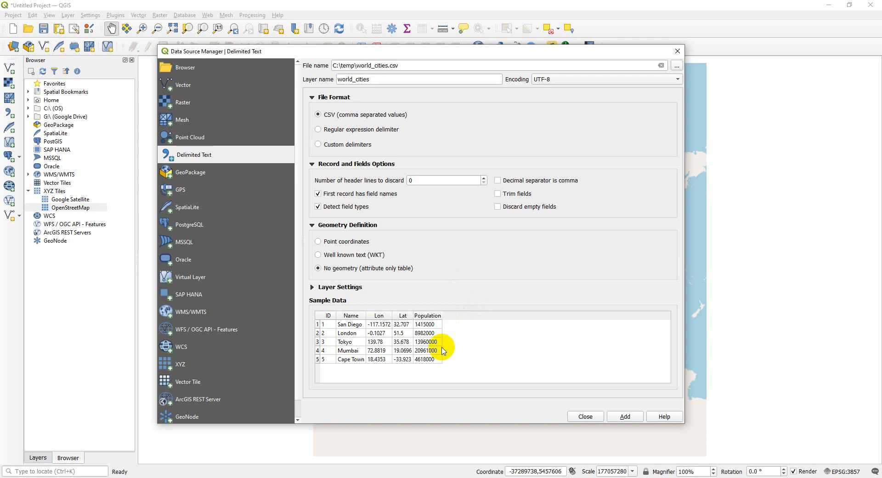
{"action": "mouse_move", "coordinate": [349, 244]}
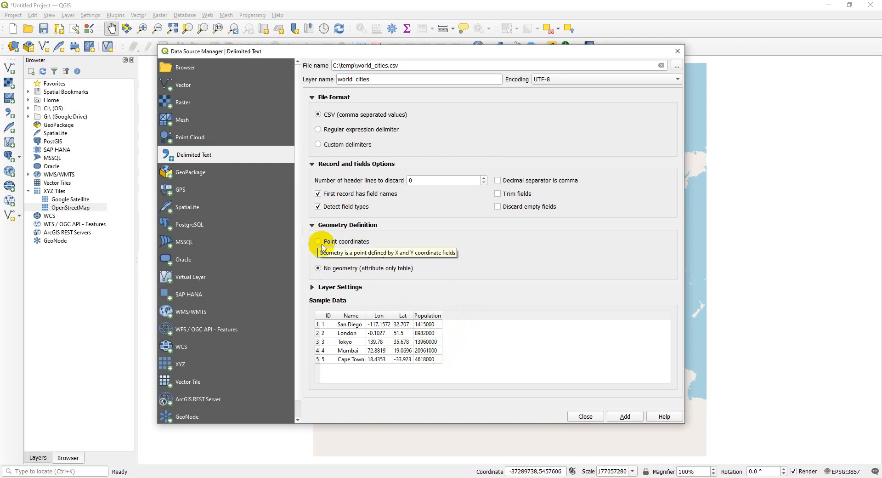
Step: Switch the geometry definition back to point coordinates with Lon as X and Lat as Y in EPSG:4326
{"action": "left_click", "coordinate": [319, 240]}
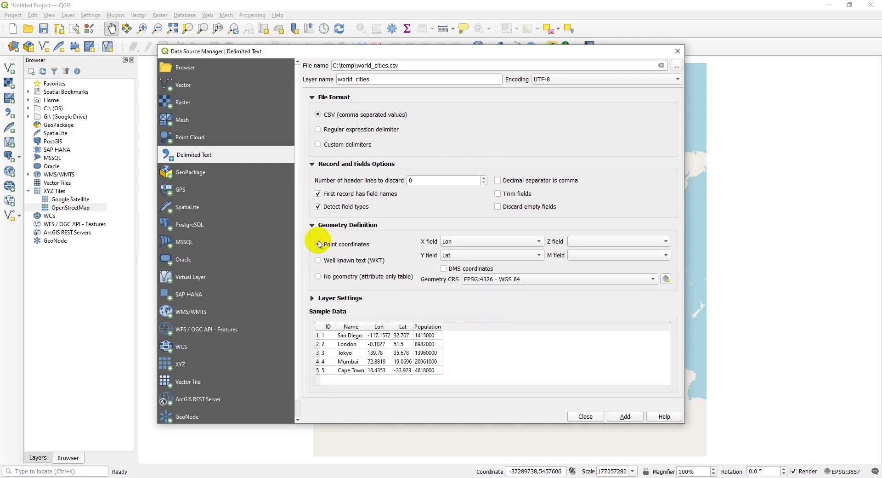
{"action": "left_click", "coordinate": [318, 263]}
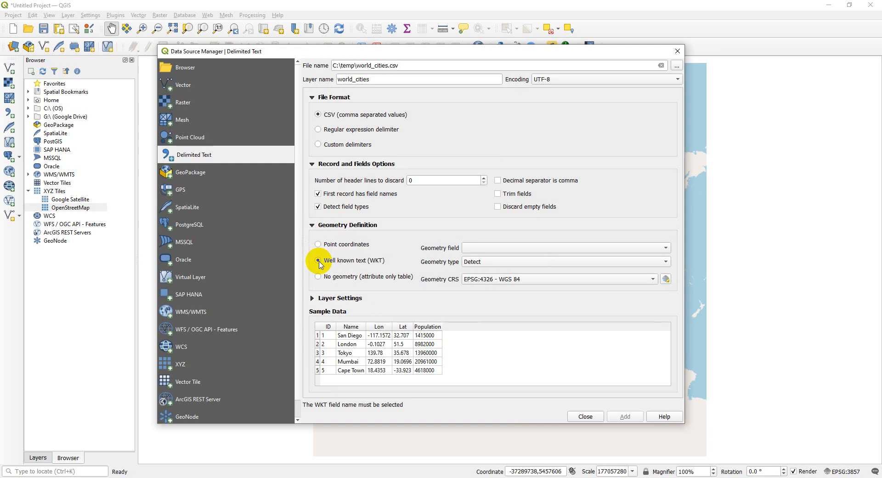
{"action": "left_click", "coordinate": [319, 243]}
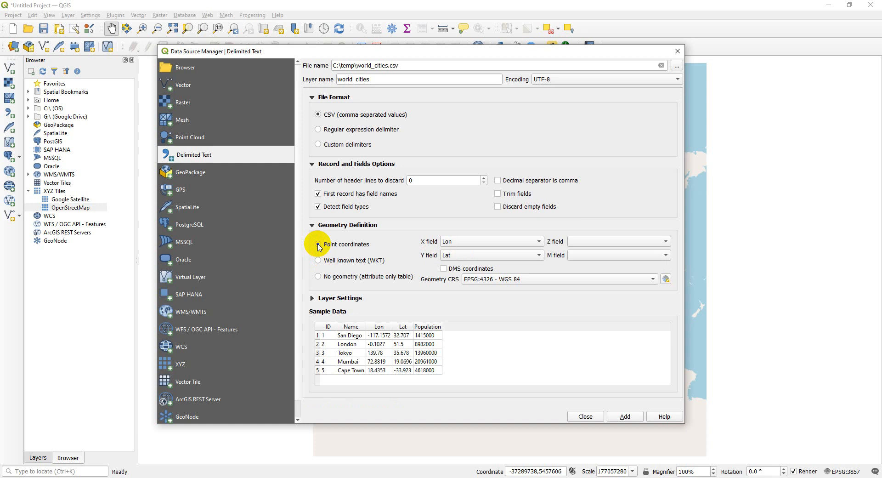
{"action": "mouse_move", "coordinate": [458, 251]}
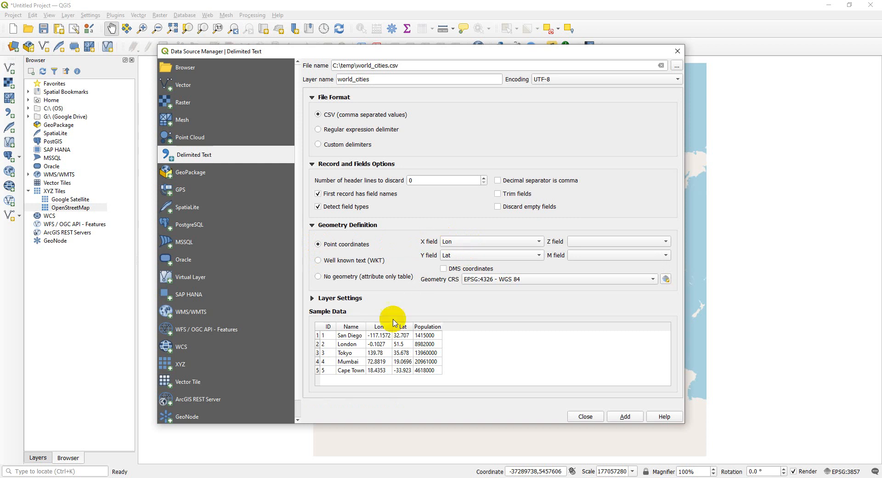
{"action": "mouse_move", "coordinate": [464, 244]}
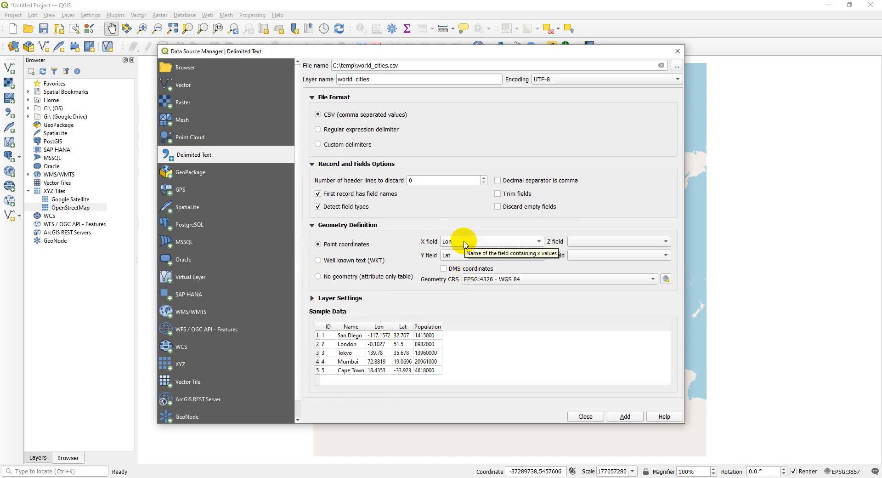
{"action": "mouse_move", "coordinate": [404, 327]}
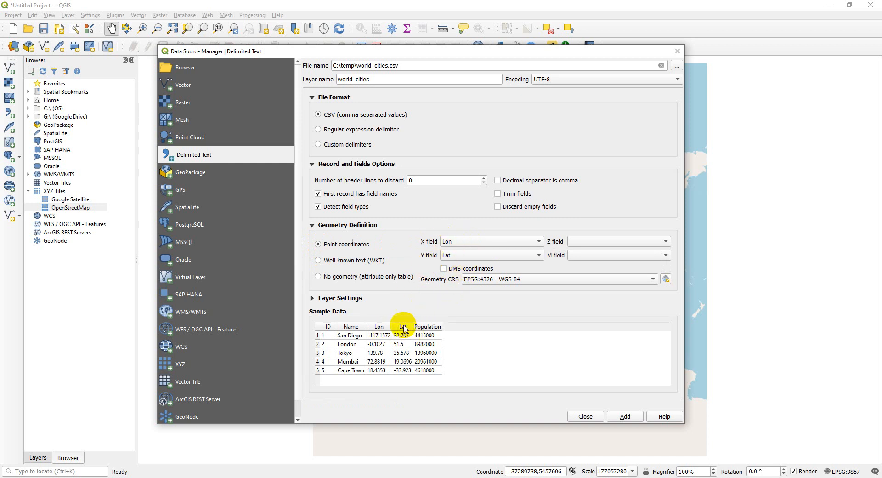
{"action": "mouse_move", "coordinate": [429, 289]}
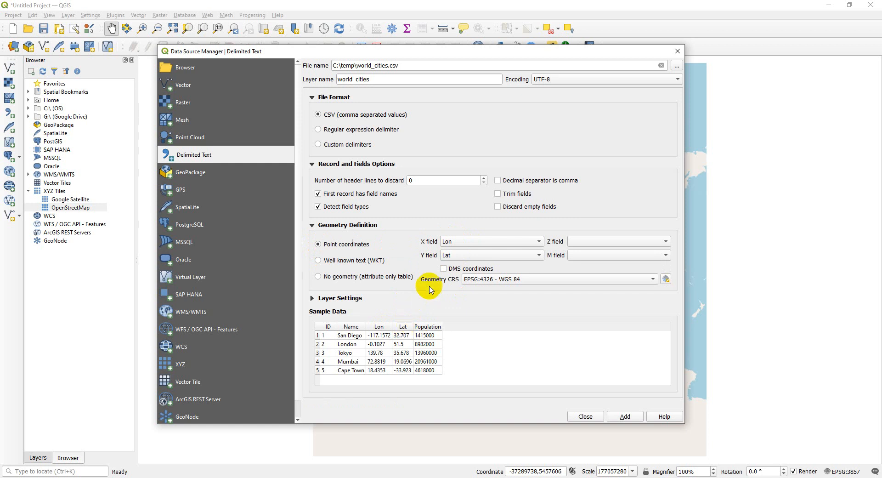
{"action": "mouse_move", "coordinate": [462, 254]}
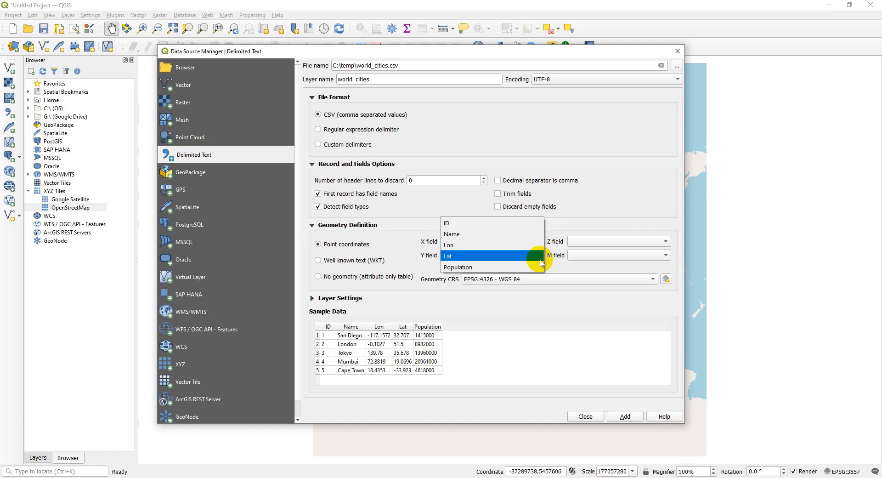
Step: Keep Lat as the Y field and add the world_cities point layer over the basemap
{"action": "left_click", "coordinate": [447, 254]}
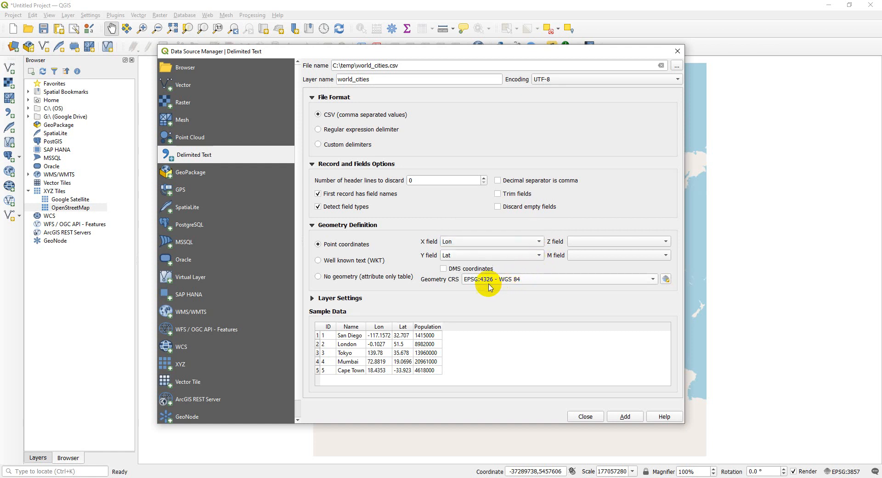
{"action": "mouse_move", "coordinate": [448, 286]}
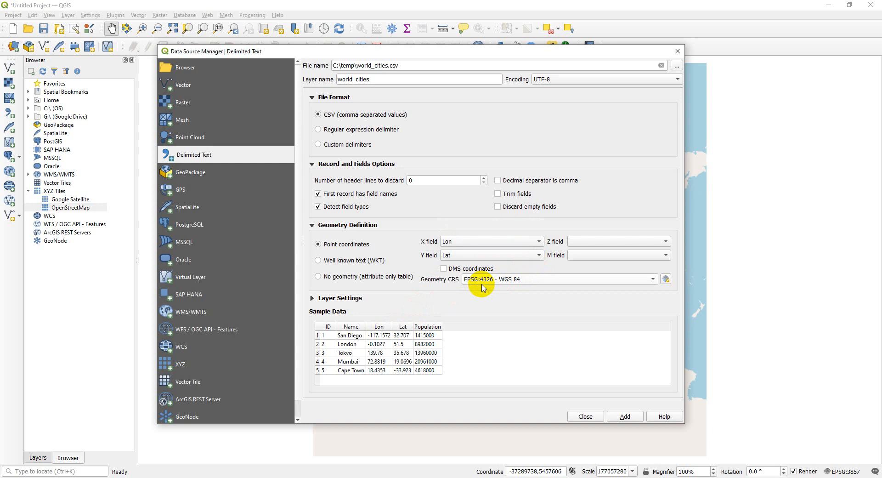
{"action": "mouse_move", "coordinate": [480, 279]}
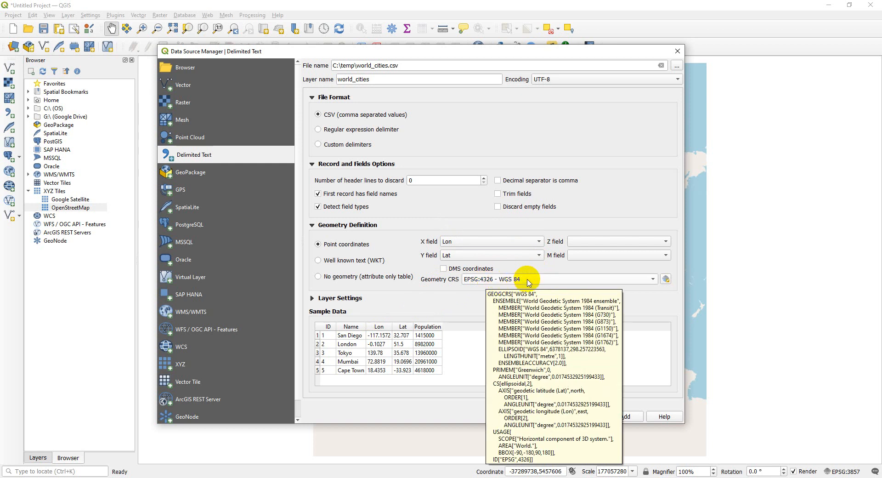
{"action": "mouse_move", "coordinate": [489, 291]}
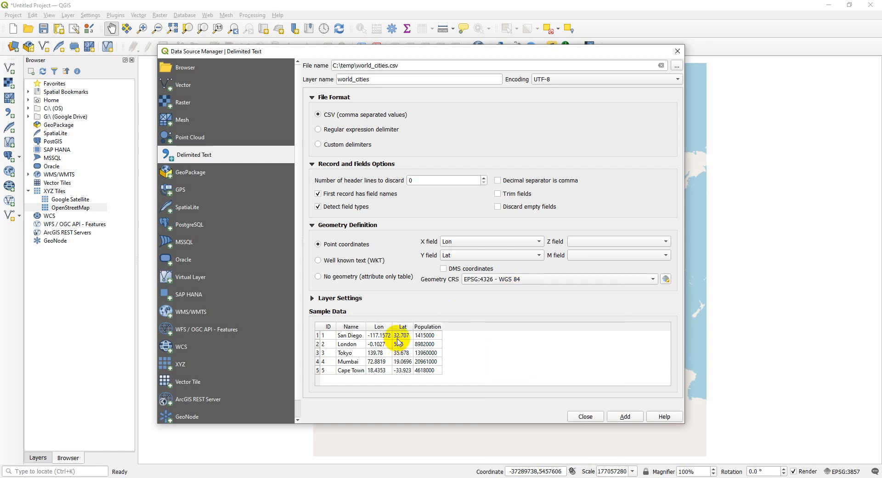
{"action": "mouse_move", "coordinate": [457, 312]}
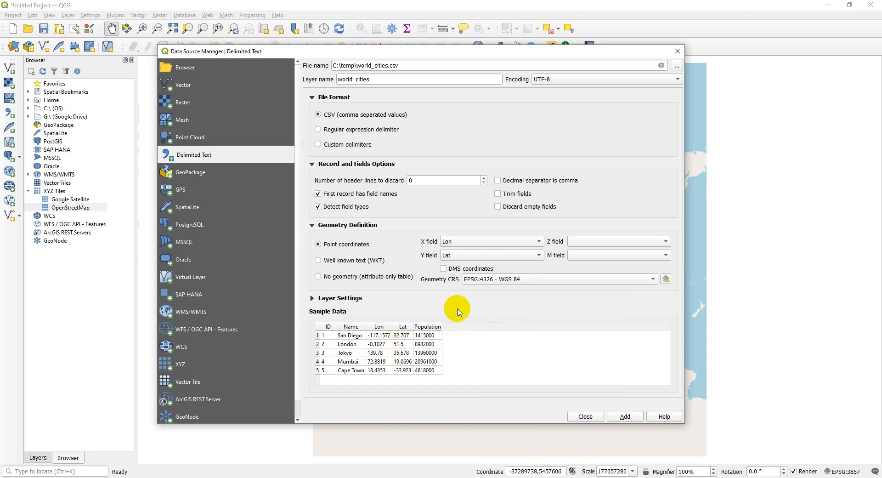
{"action": "mouse_move", "coordinate": [524, 281]}
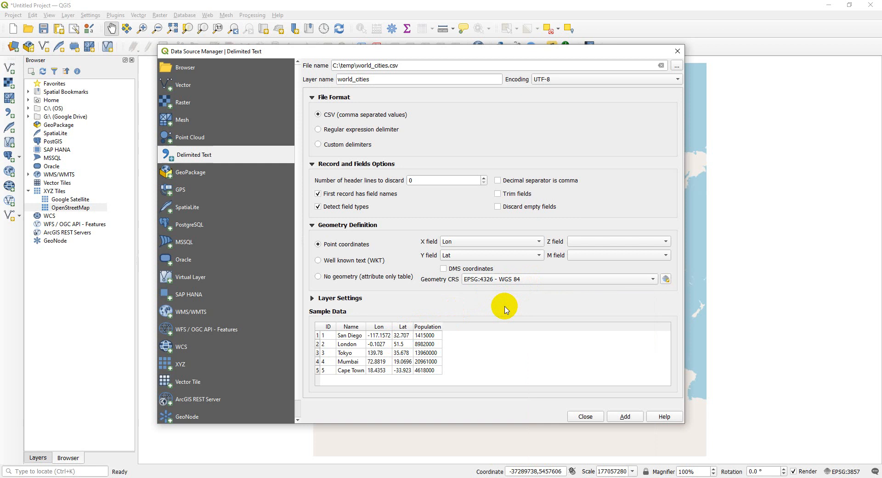
{"action": "mouse_move", "coordinate": [456, 299]}
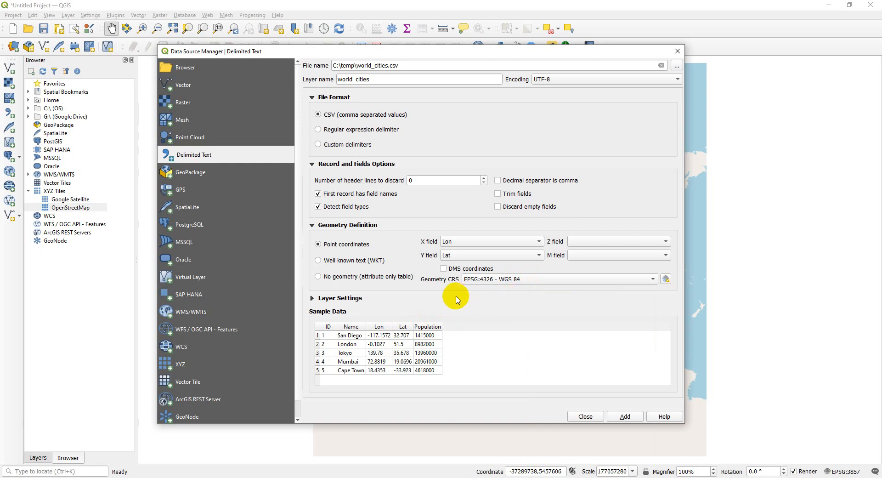
{"action": "mouse_move", "coordinate": [485, 373]}
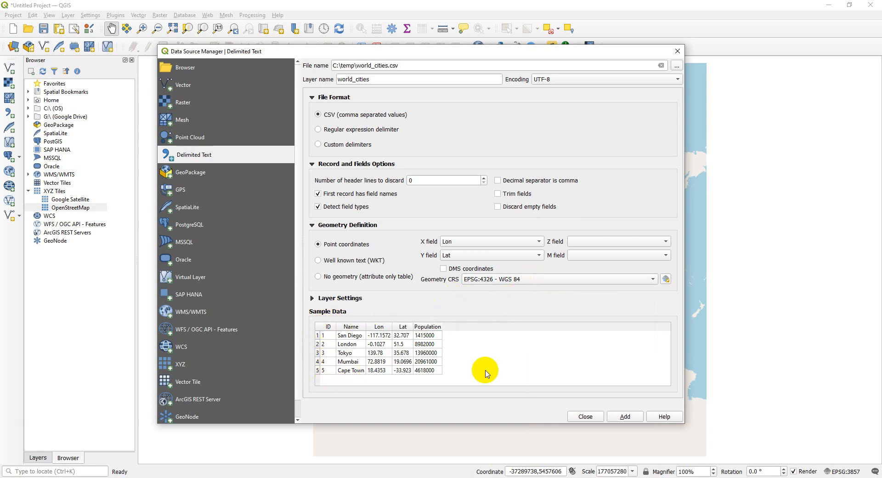
{"action": "mouse_move", "coordinate": [485, 314]}
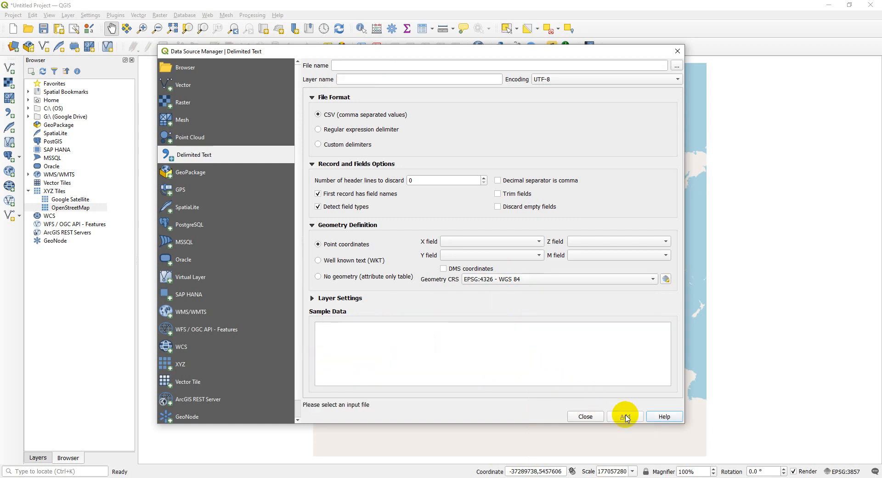
{"action": "left_click", "coordinate": [585, 416]}
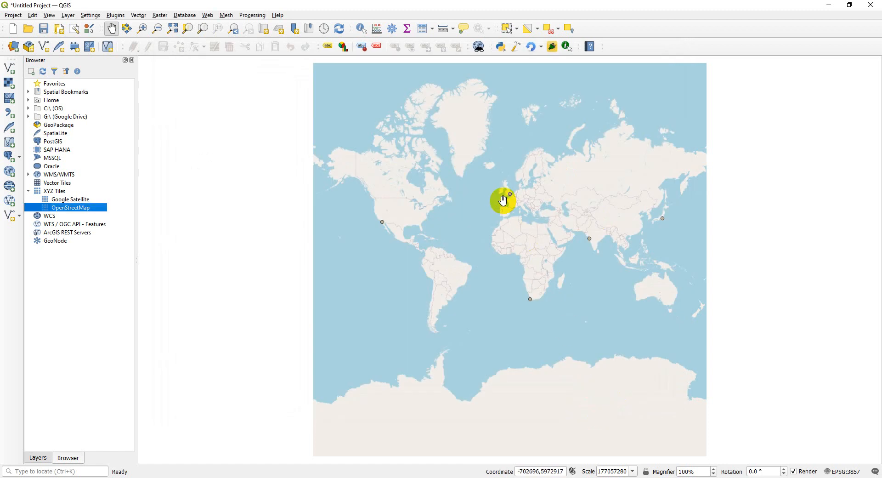
{"action": "mouse_move", "coordinate": [465, 217]}
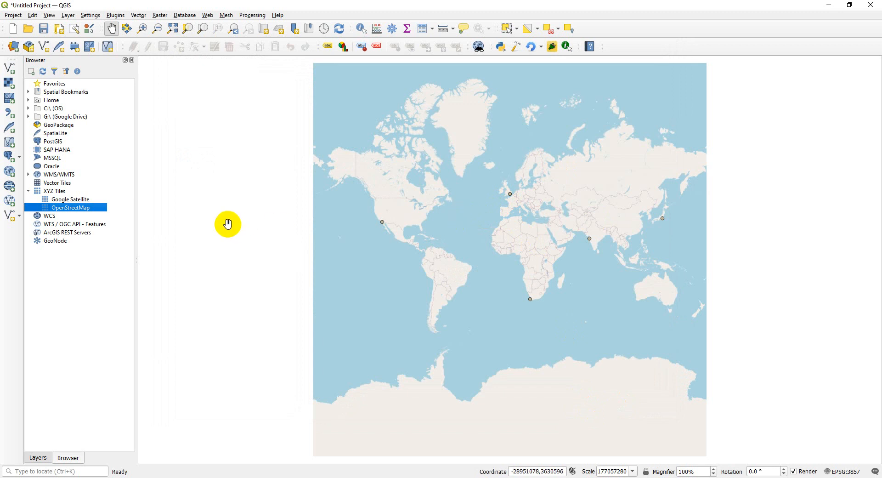
Step: Show the Layers panel and select the world_cities layer above OpenStreetMap
{"action": "left_click", "coordinate": [36, 456]}
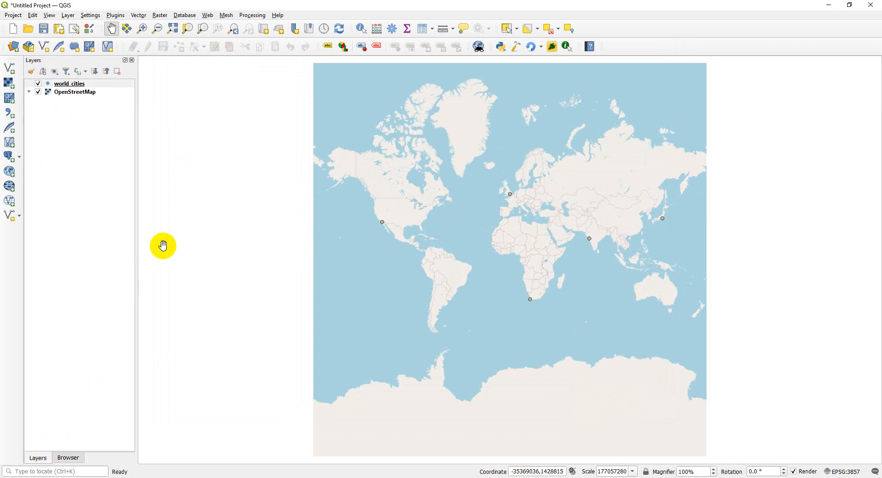
{"action": "left_click", "coordinate": [68, 84]}
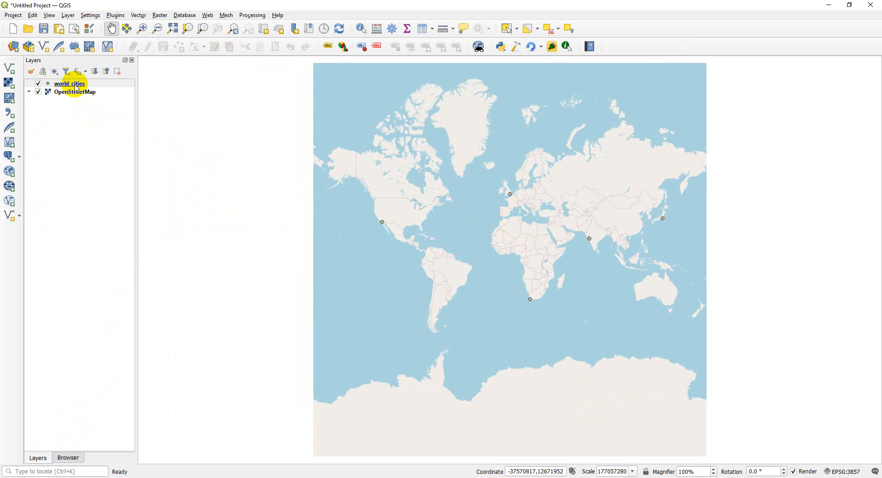
{"action": "mouse_move", "coordinate": [69, 83]}
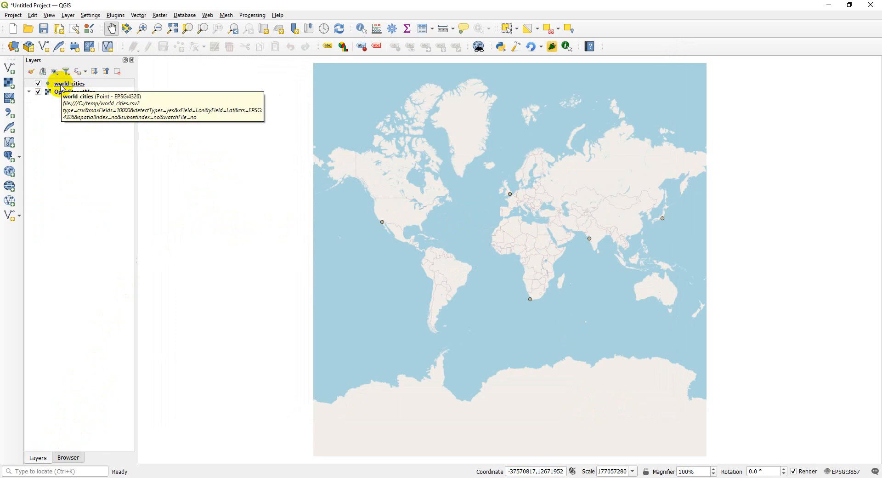
Step: In world_cities Symbology, change the Simple Marker shape to a star
{"action": "double_click", "coordinate": [69, 84]}
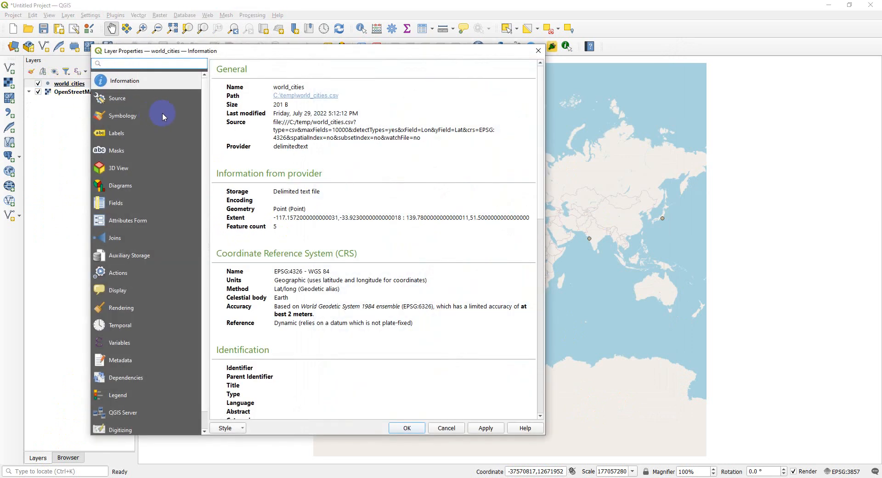
{"action": "mouse_move", "coordinate": [122, 118]}
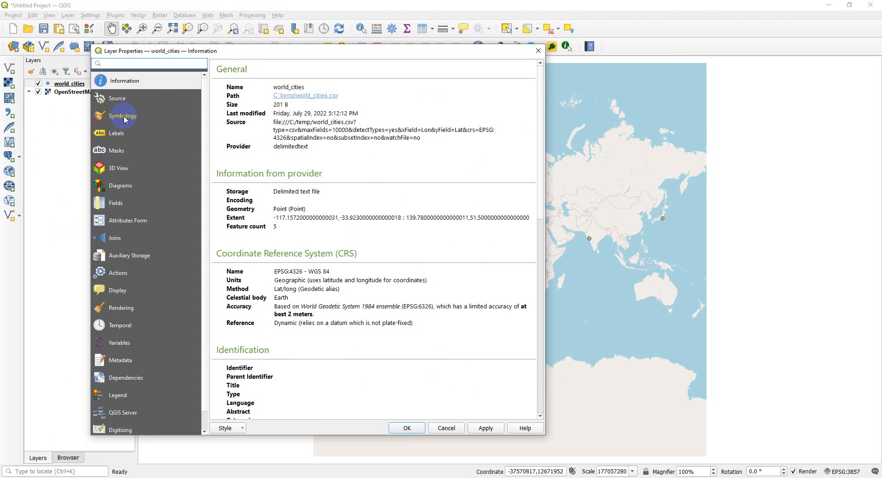
{"action": "left_click", "coordinate": [122, 116]}
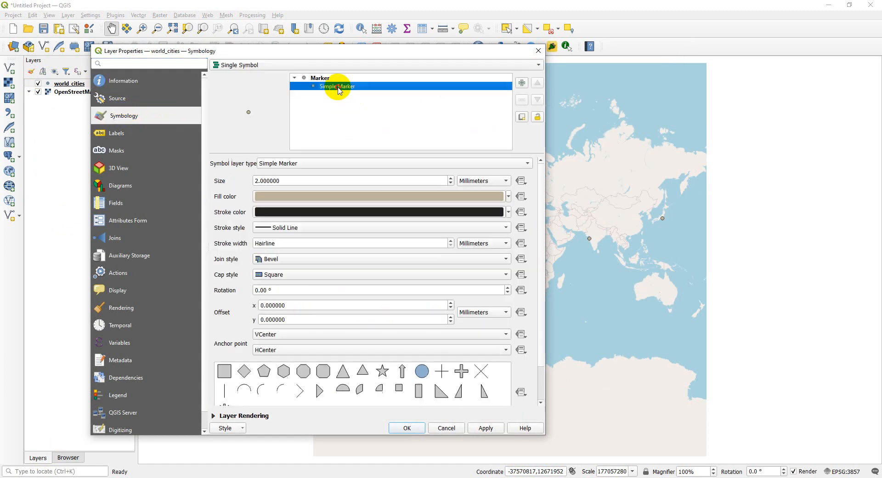
{"action": "left_click", "coordinate": [507, 196]}
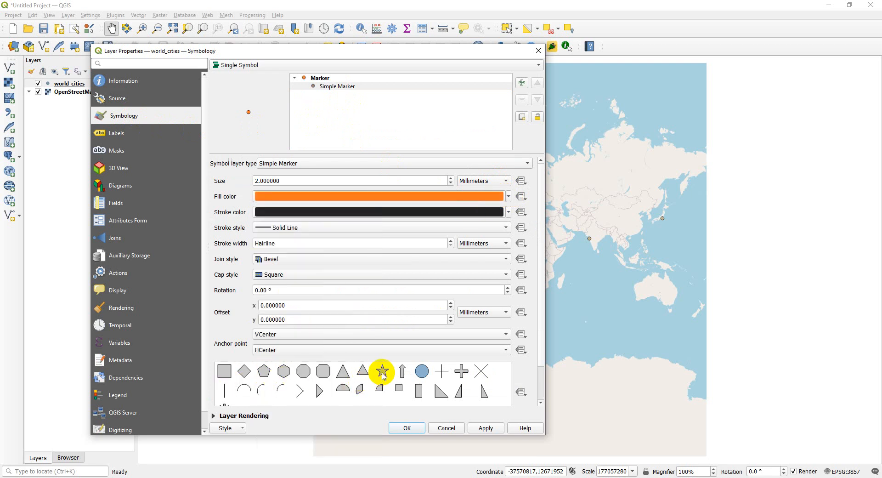
{"action": "left_click", "coordinate": [382, 371]}
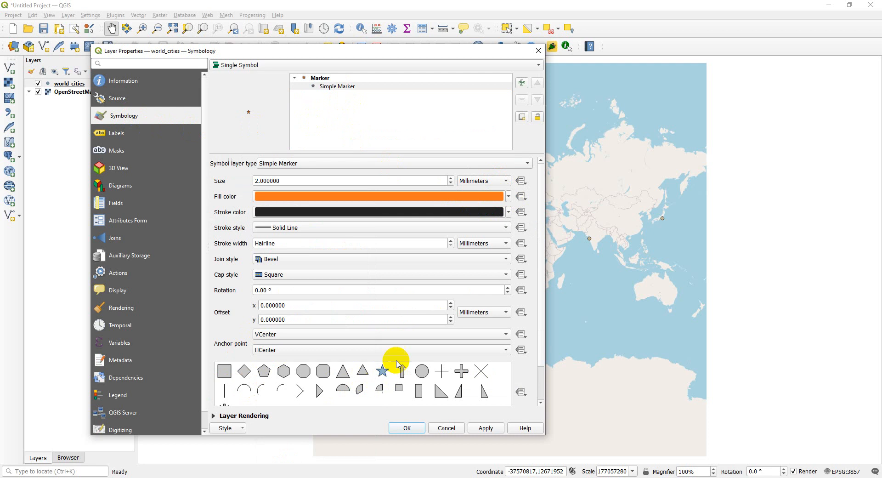
Step: Raise the star marker size to 6.4 mm and apply the style to the map
{"action": "left_click", "coordinate": [449, 177]}
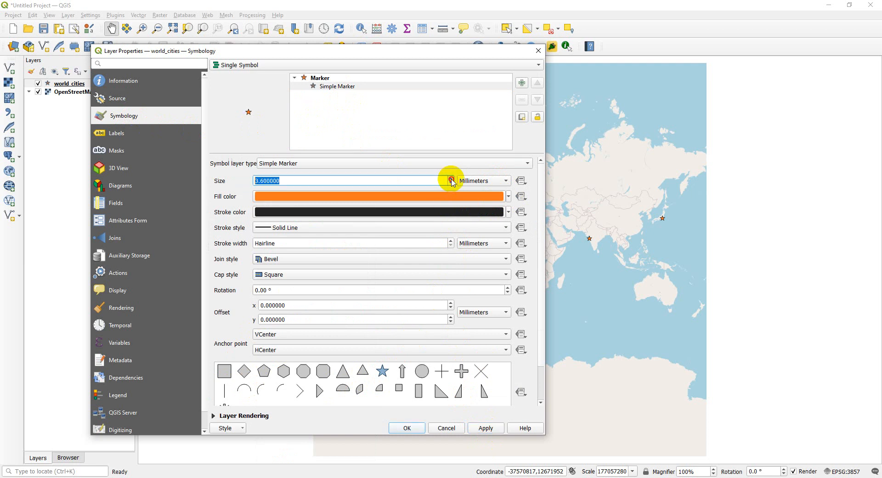
{"action": "left_click", "coordinate": [450, 178]}
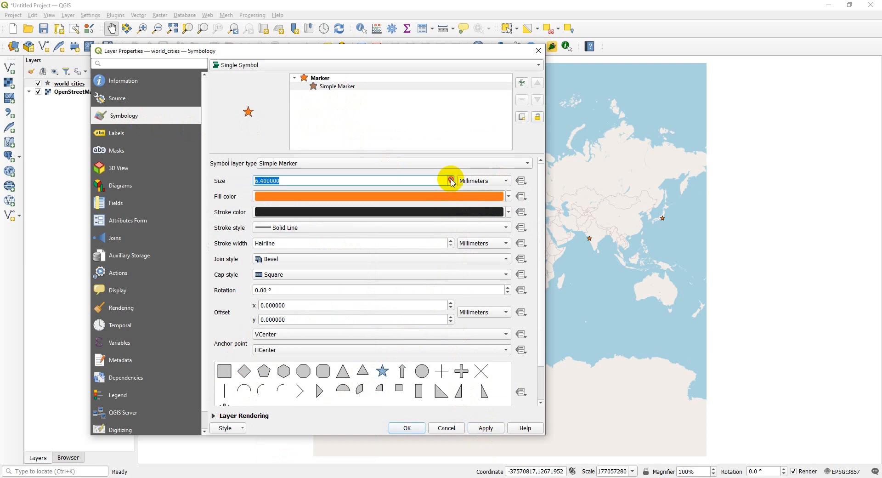
{"action": "left_click", "coordinate": [484, 427]}
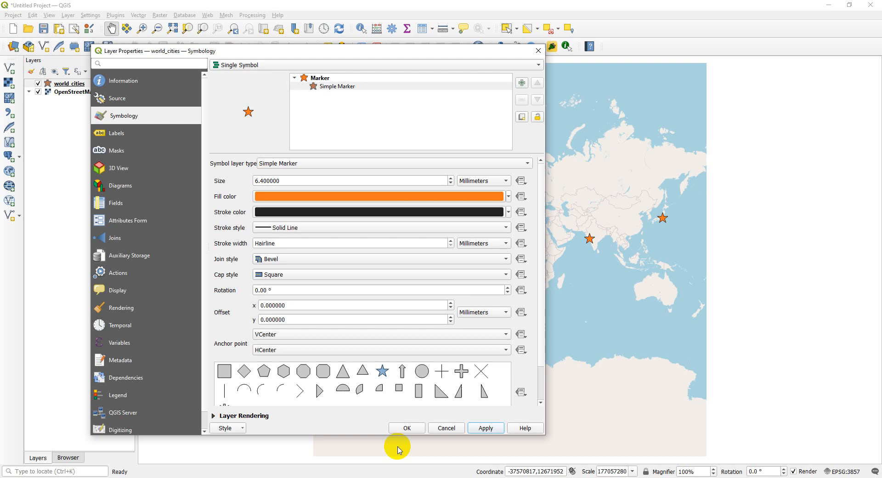
{"action": "left_click", "coordinate": [406, 427]}
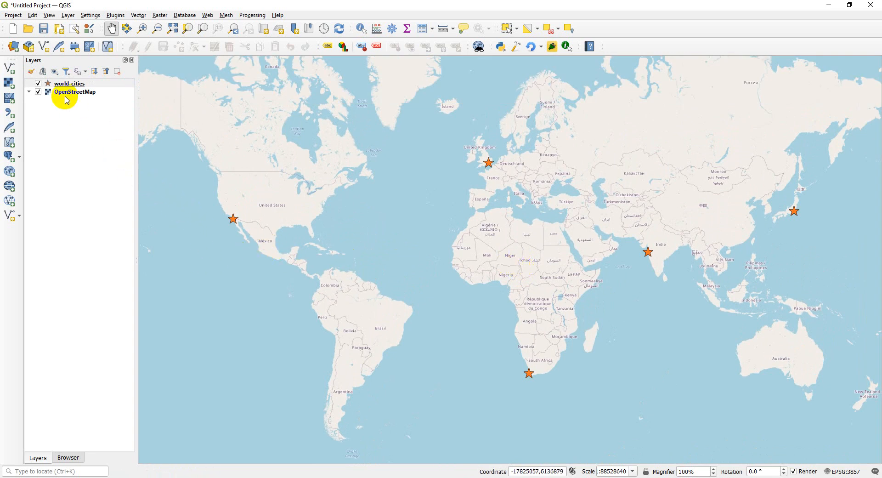
{"action": "mouse_move", "coordinate": [68, 83]}
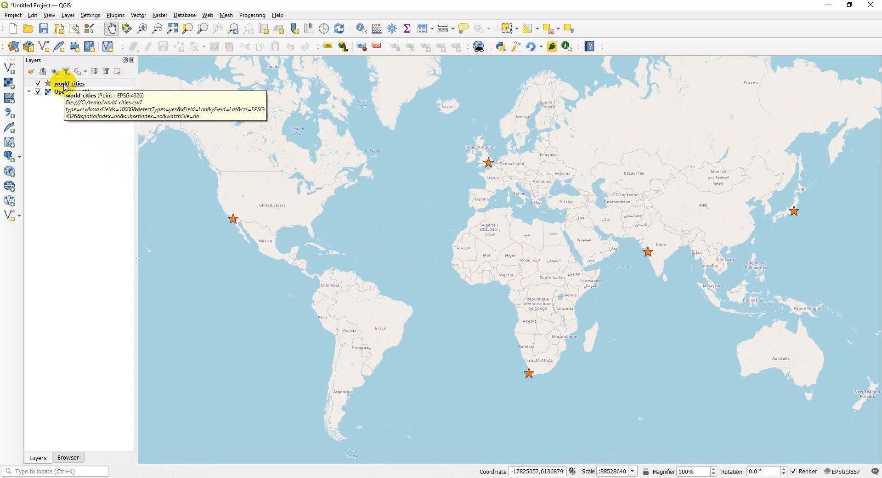
{"action": "mouse_move", "coordinate": [67, 84]}
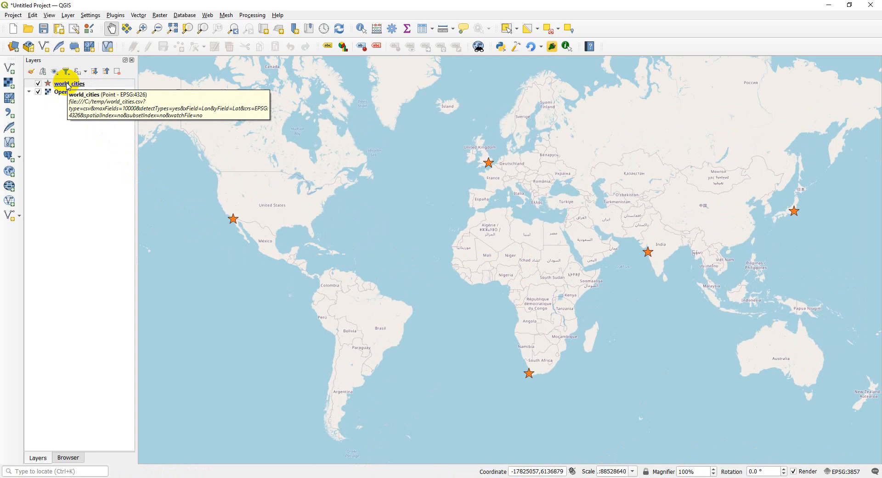
{"action": "mouse_move", "coordinate": [75, 92]}
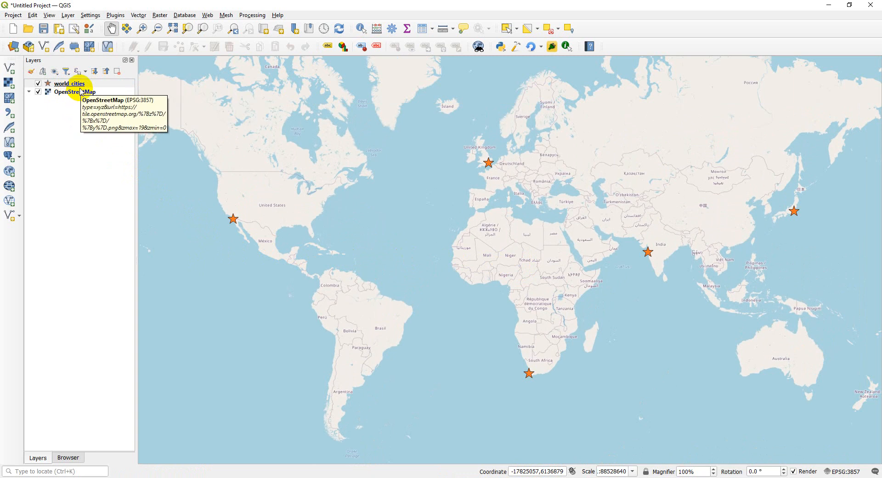
{"action": "mouse_move", "coordinate": [69, 83]}
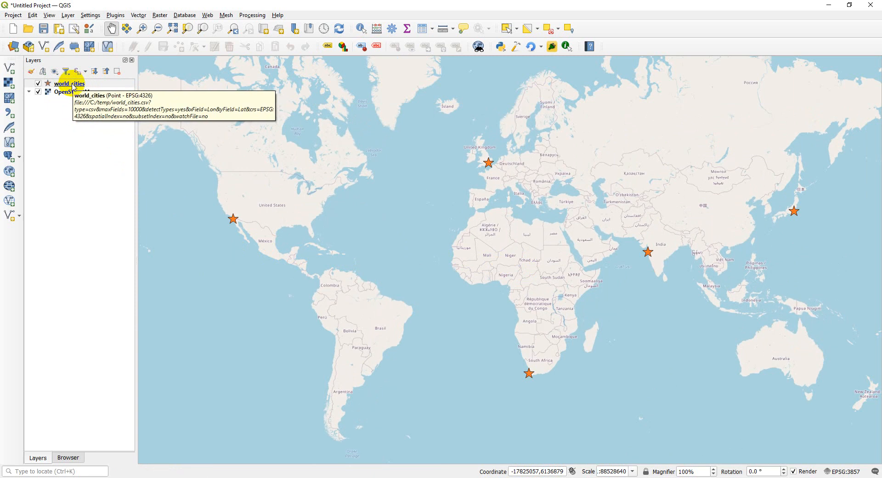
Step: Start Save Features As for world_cities with GeoPackage as the output format
{"action": "right_click", "coordinate": [67, 84]}
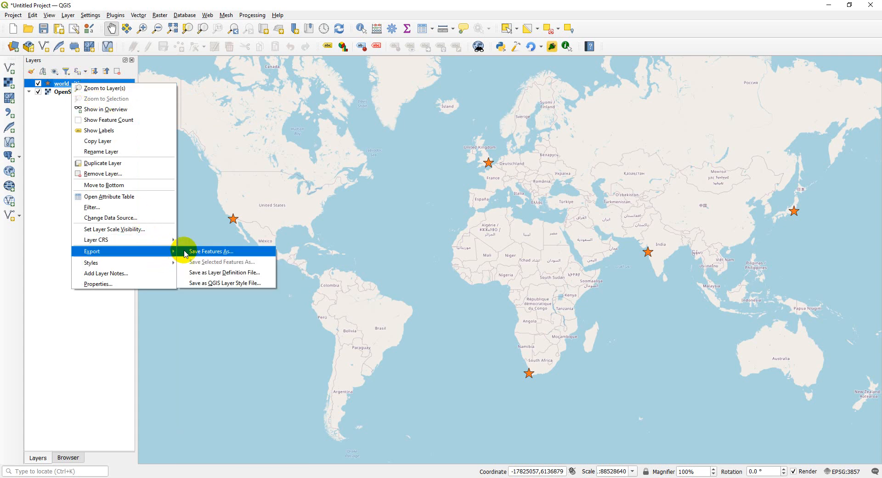
{"action": "left_click", "coordinate": [211, 251]}
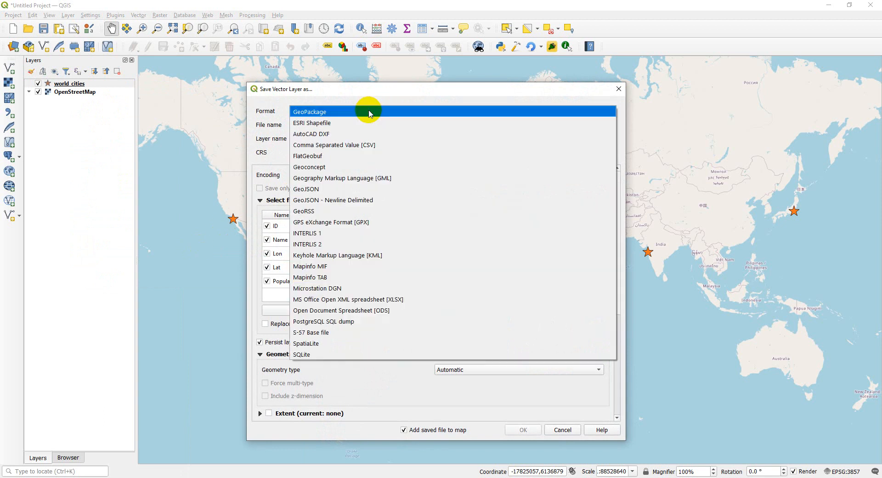
{"action": "left_click", "coordinate": [308, 111]}
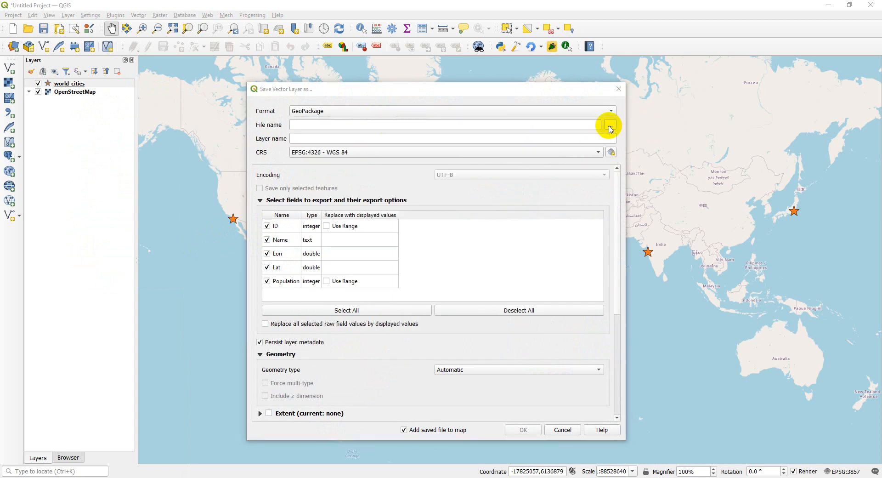
Step: Choose C:\temp\world_cities.gpkg as the export file, layer name world_cities
{"action": "left_click", "coordinate": [608, 124]}
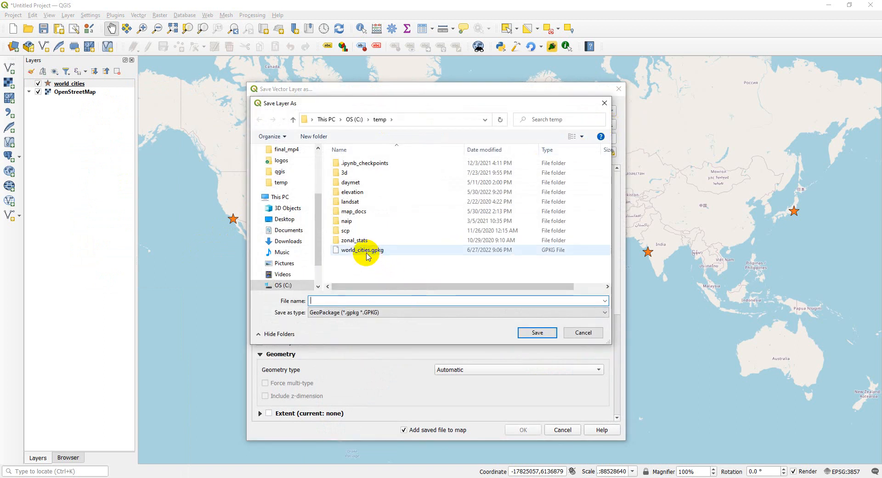
{"action": "left_click", "coordinate": [362, 250]}
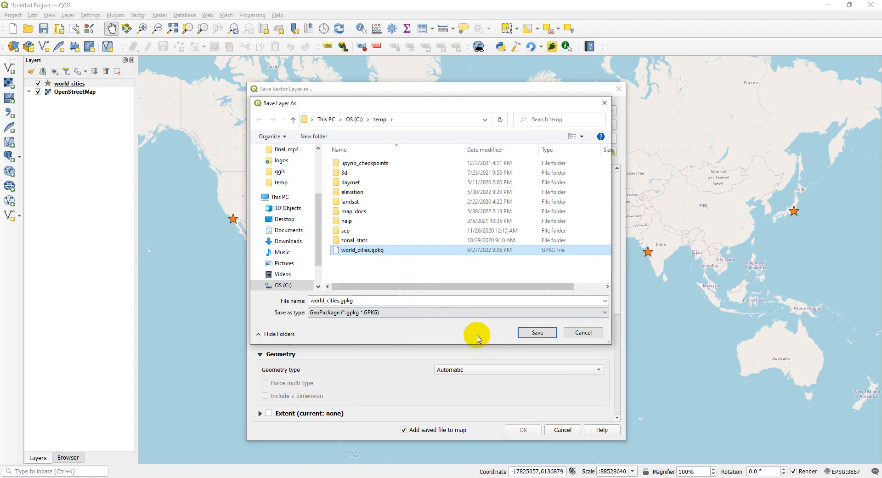
{"action": "mouse_move", "coordinate": [535, 332]}
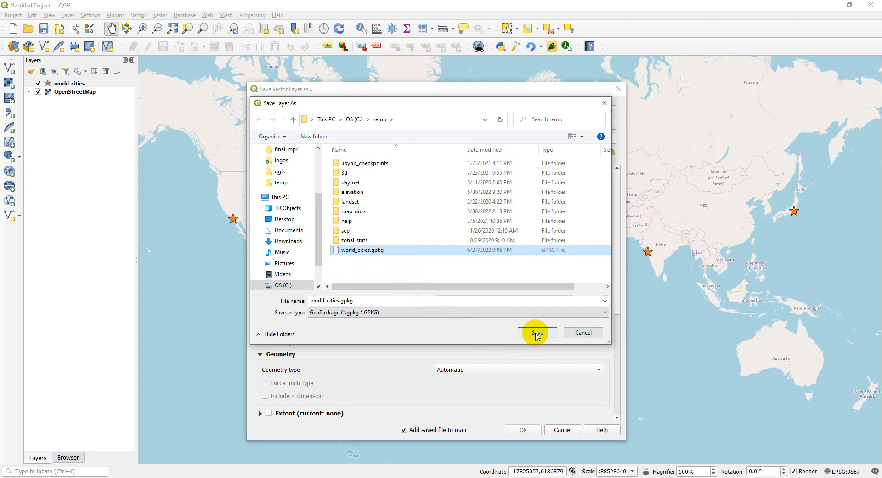
{"action": "left_click", "coordinate": [535, 331]}
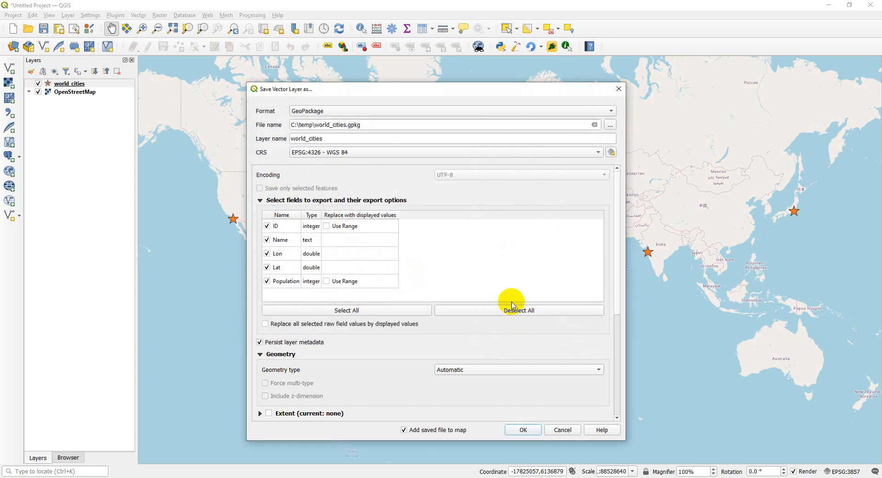
{"action": "mouse_move", "coordinate": [371, 344]}
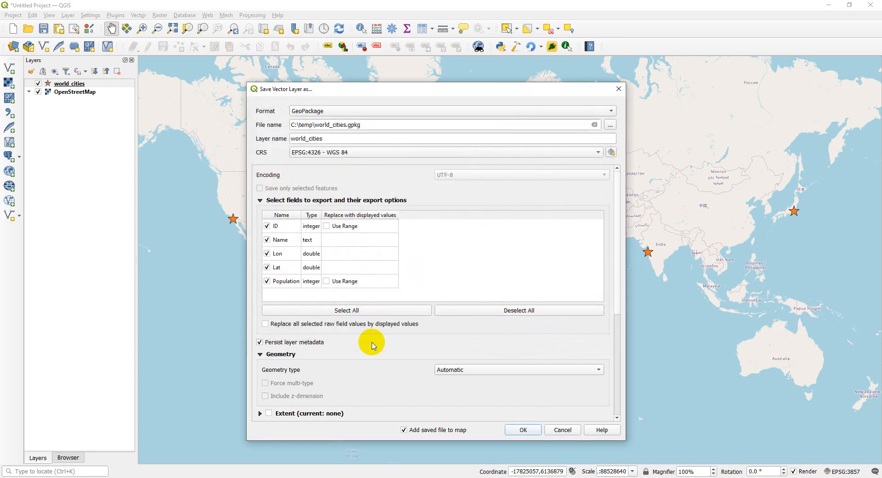
Step: Run the GeoPackage export, overwriting the existing file and adding the saved layer to the map
{"action": "scroll", "scroll_direction": "down", "scroll_amount": 3}
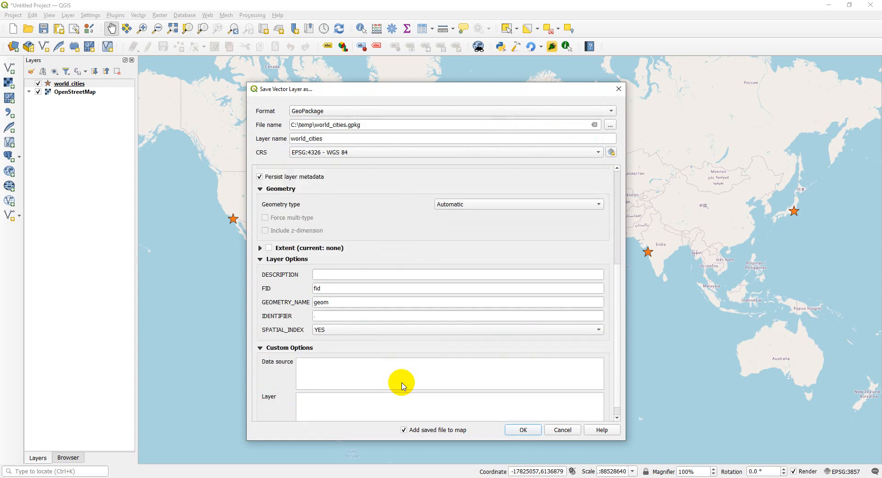
{"action": "scroll", "scroll_direction": "down", "scroll_amount": 3}
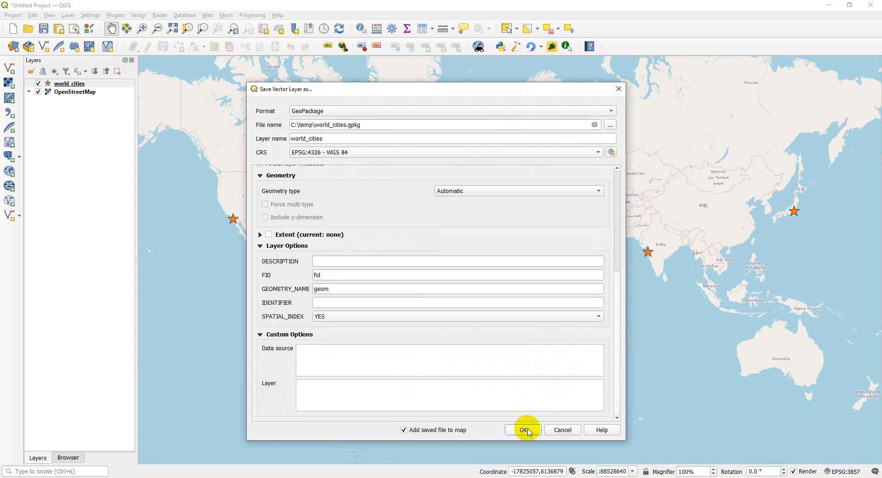
{"action": "left_click", "coordinate": [522, 429]}
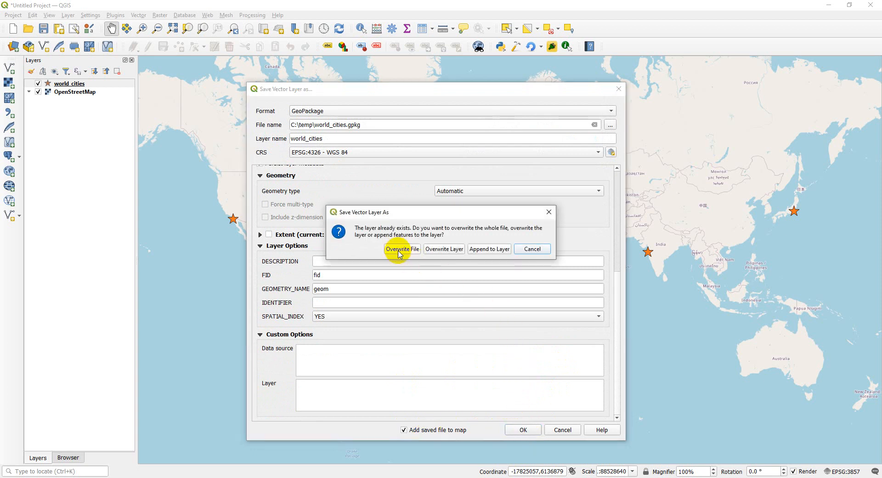
{"action": "left_click", "coordinate": [401, 249]}
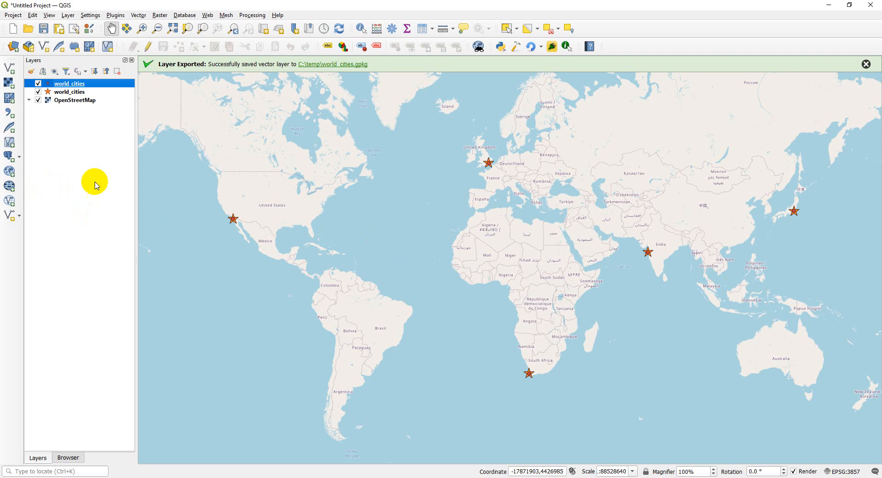
Step: Hide the CSV world_cities layer and check the exported layer's Information page
{"action": "left_click", "coordinate": [38, 92]}
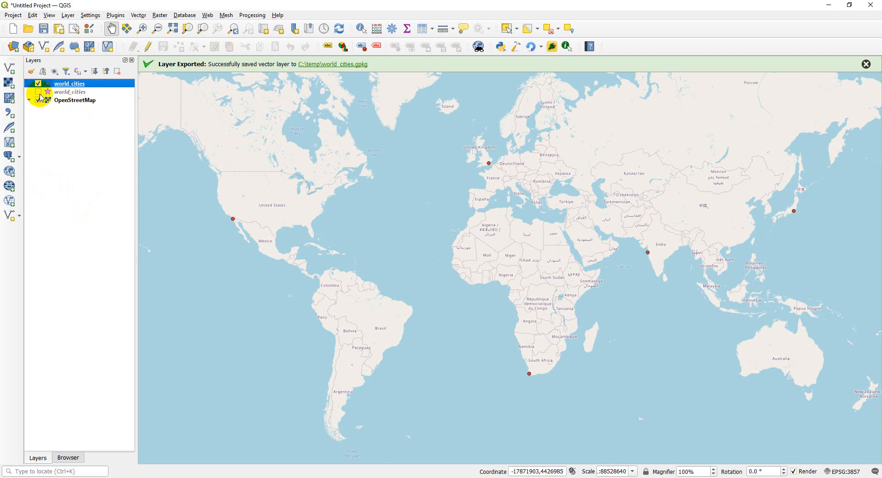
{"action": "left_click", "coordinate": [39, 99]}
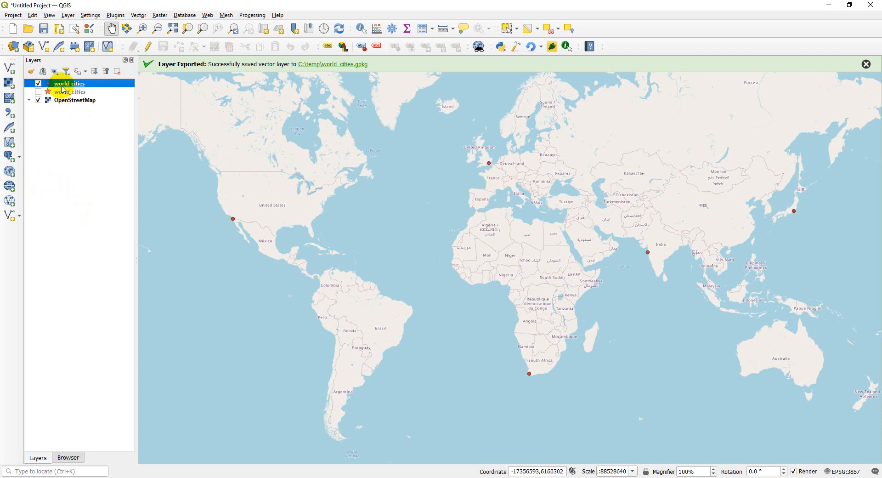
{"action": "double_click", "coordinate": [69, 83]}
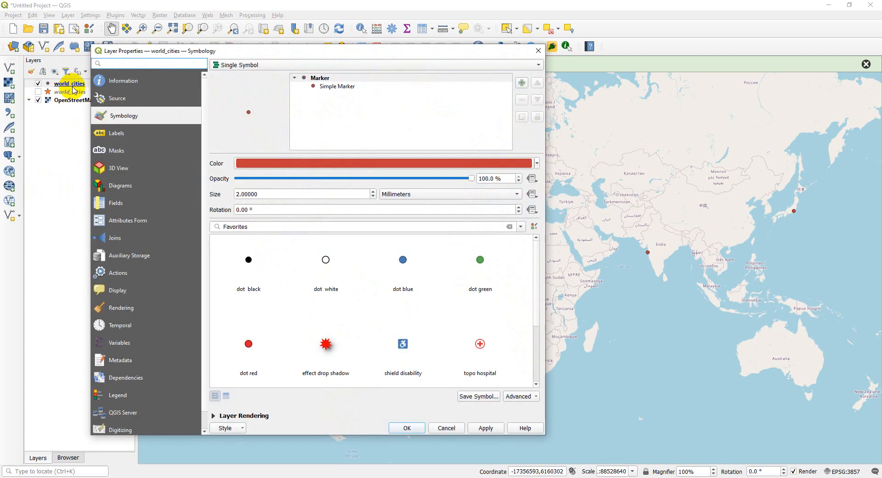
{"action": "left_click", "coordinate": [123, 81]}
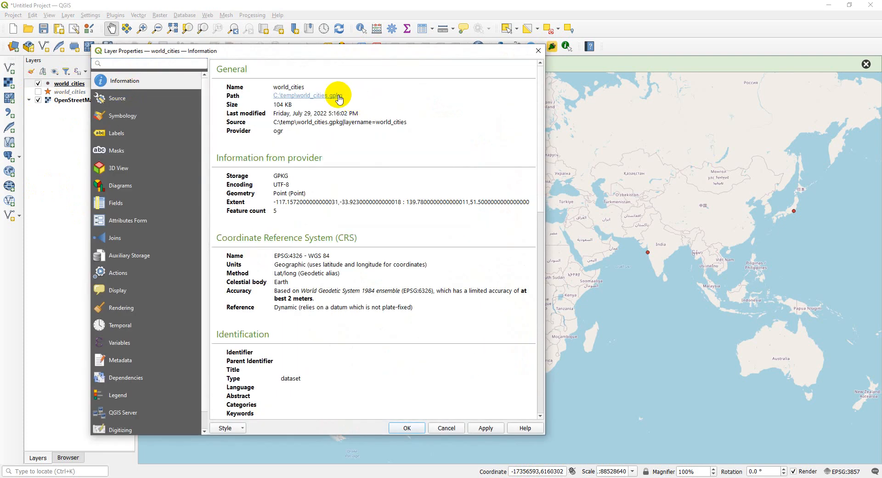
{"action": "left_click", "coordinate": [407, 427]}
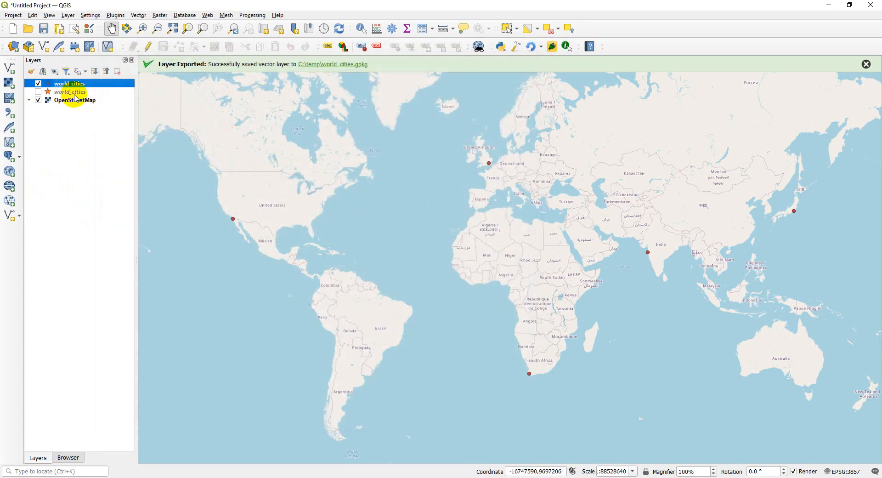
Step: Review the original CSV layer's Information page for comparison and close it
{"action": "double_click", "coordinate": [69, 91]}
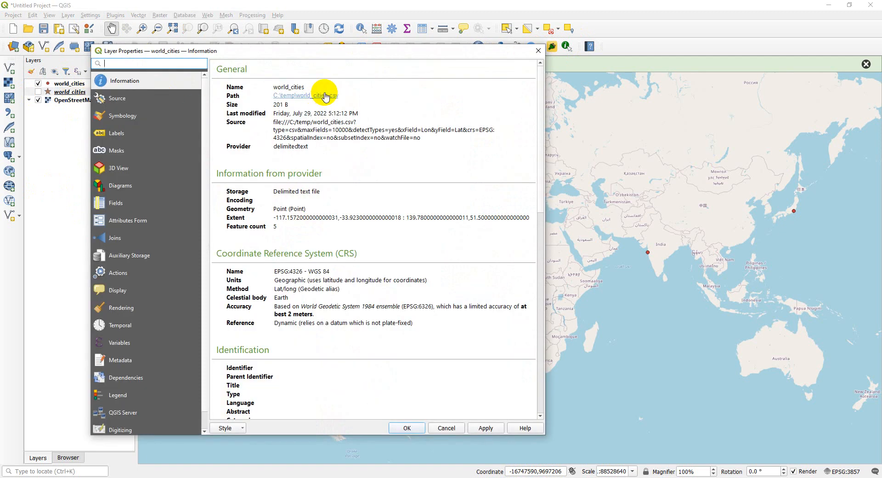
{"action": "left_click", "coordinate": [406, 427]}
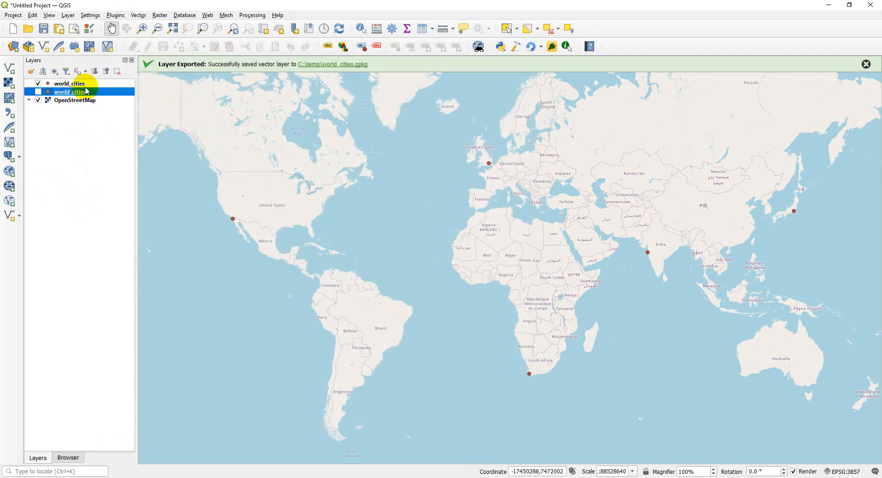
{"action": "mouse_move", "coordinate": [374, 262]}
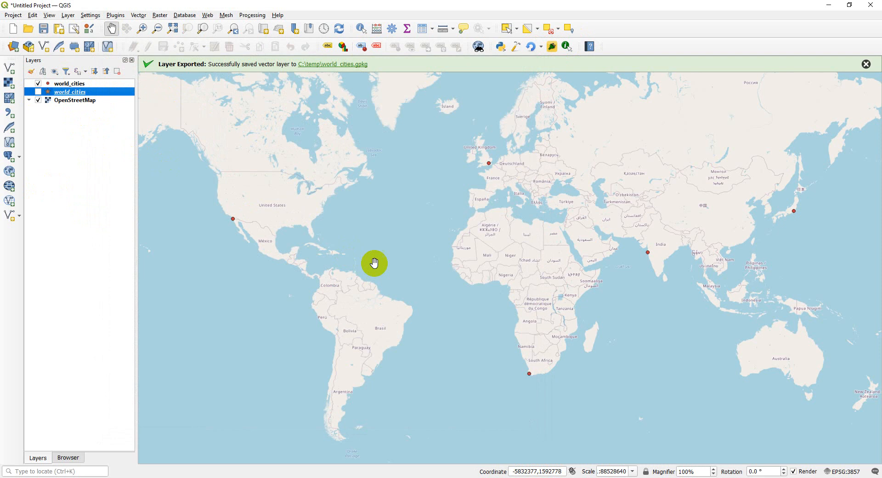
{"action": "mouse_move", "coordinate": [413, 275]}
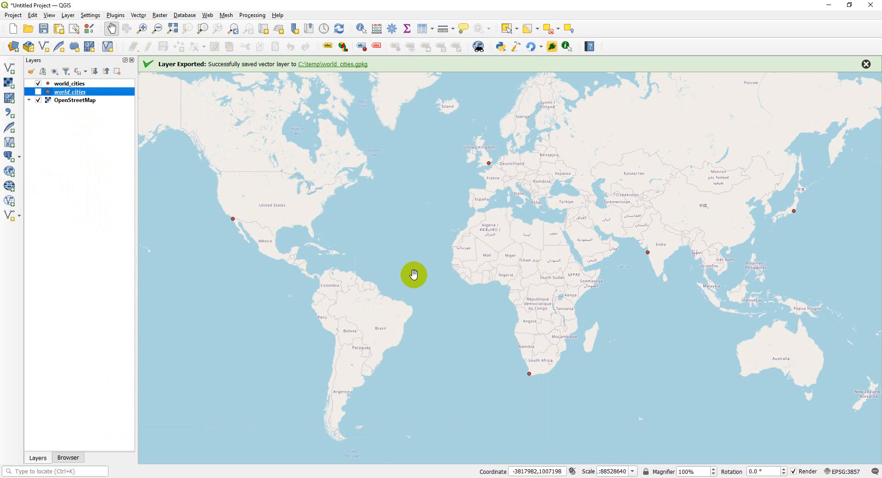